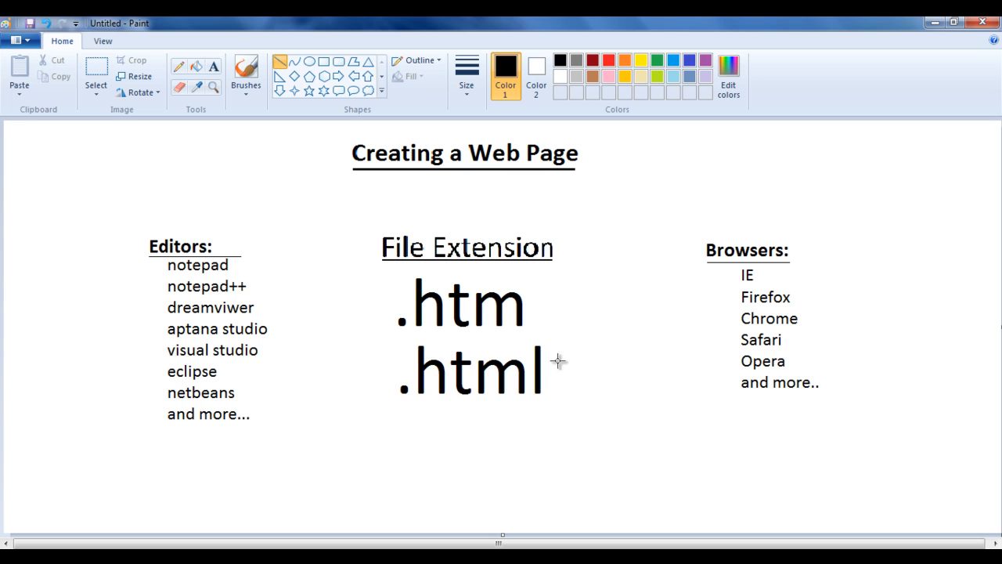
mouse_move(558, 384)
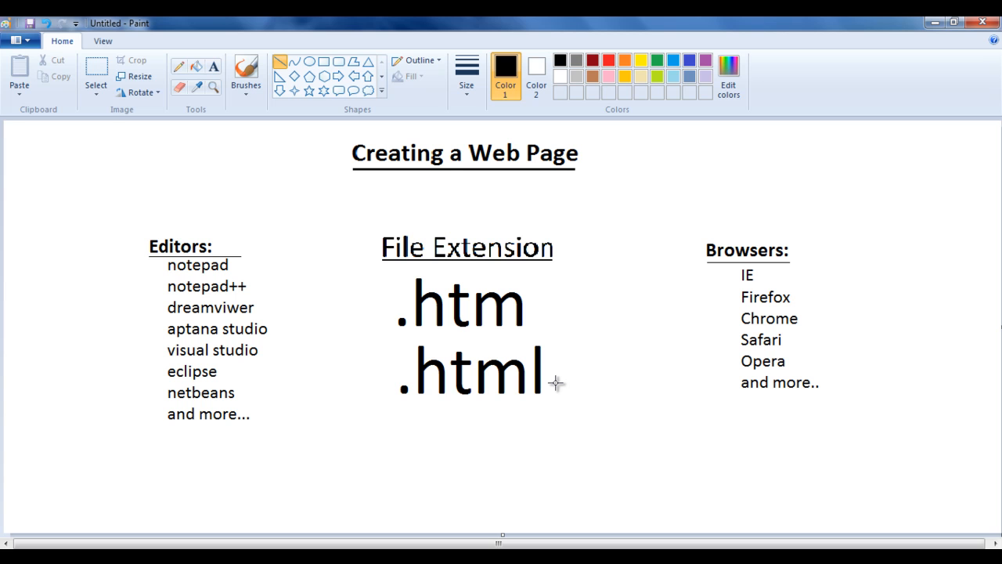
mouse_move(239, 244)
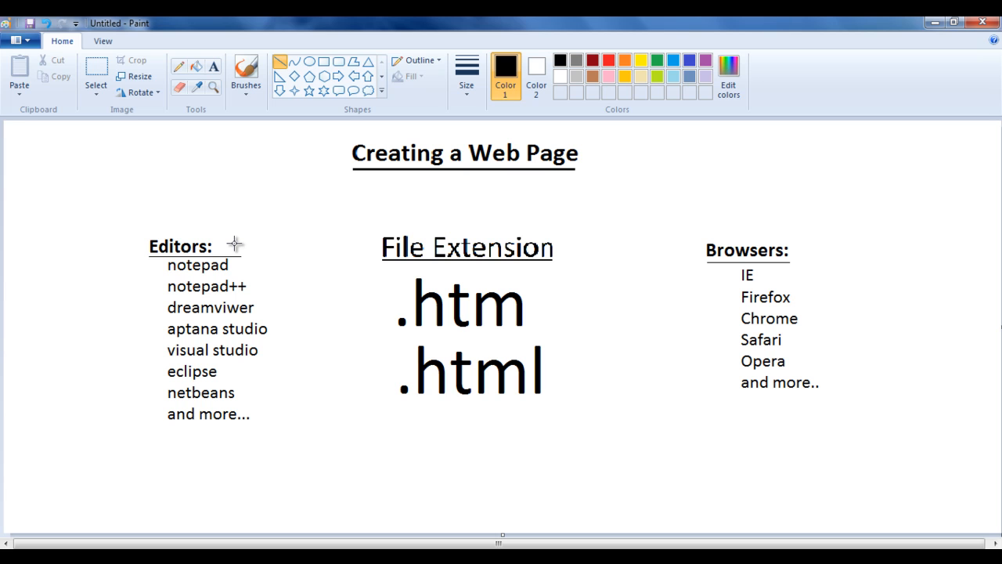
mouse_move(266, 297)
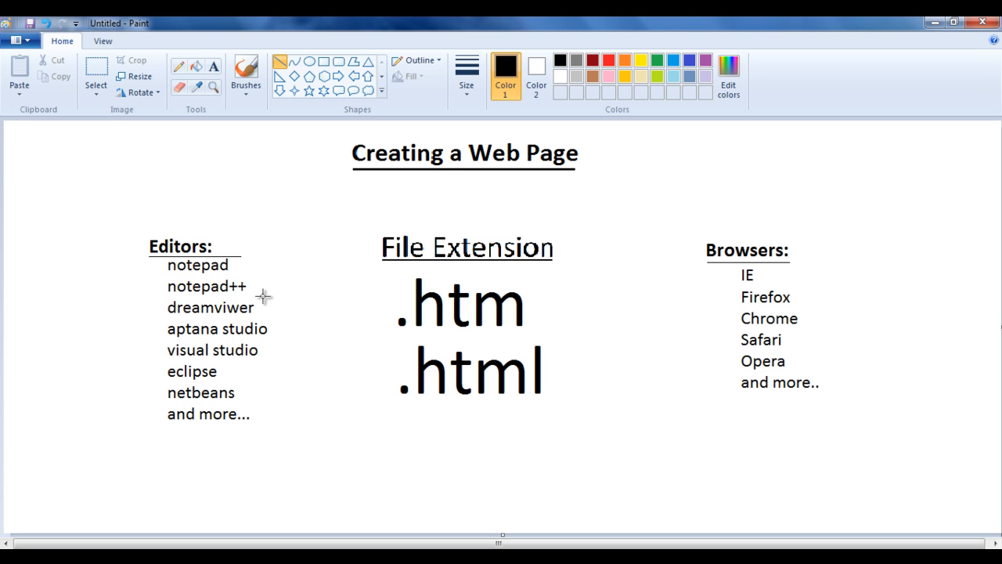
mouse_move(266, 295)
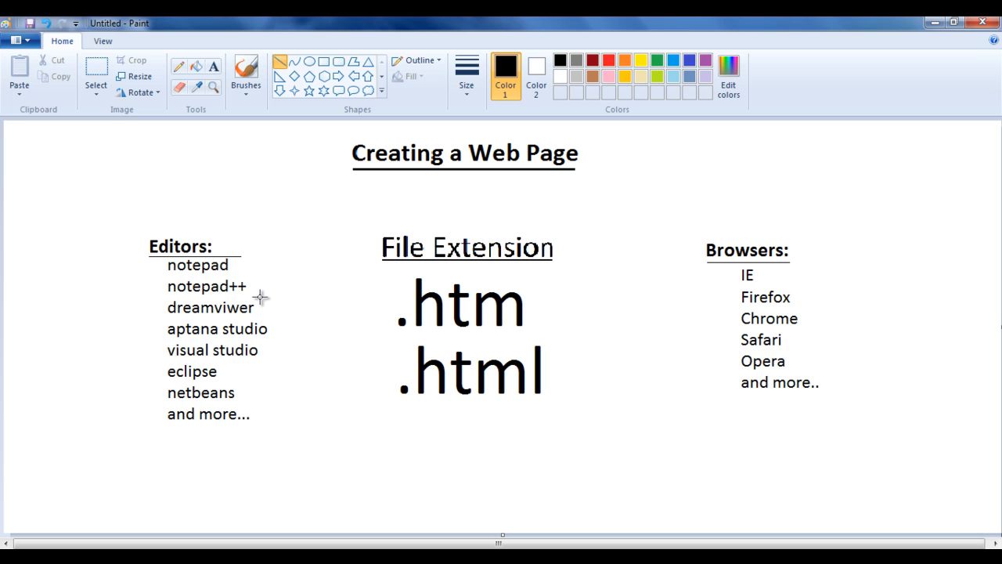
mouse_move(247, 287)
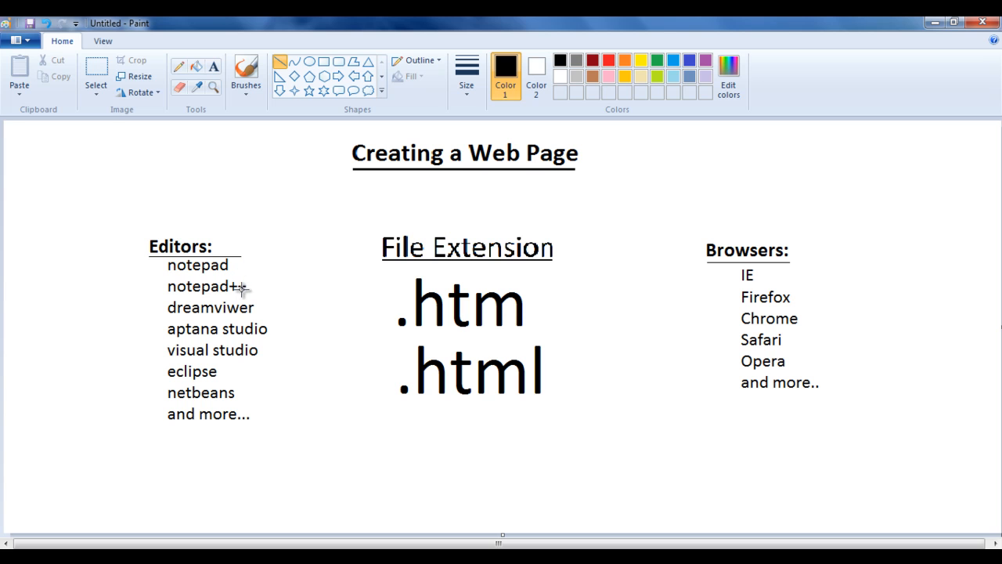
mouse_move(251, 312)
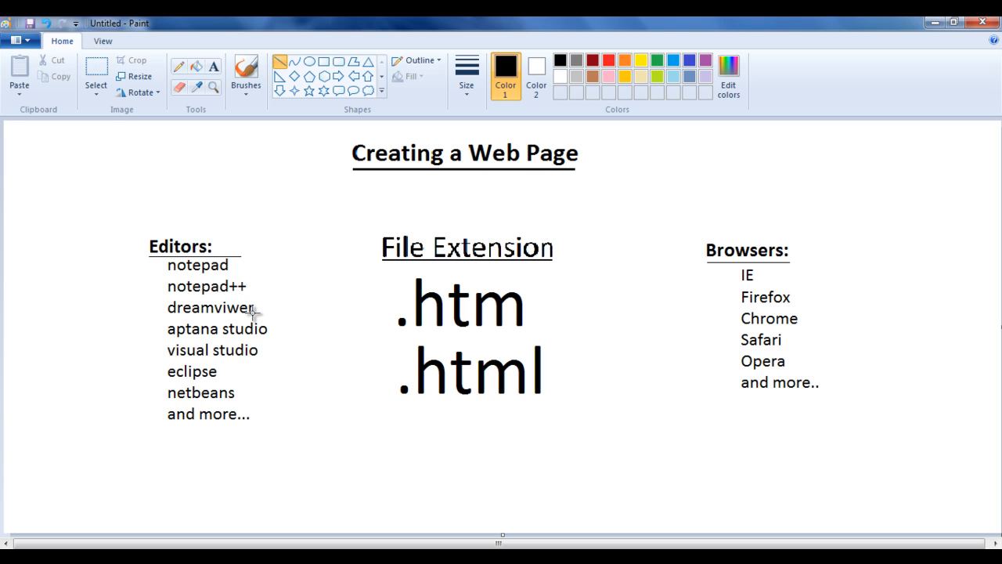
mouse_move(264, 351)
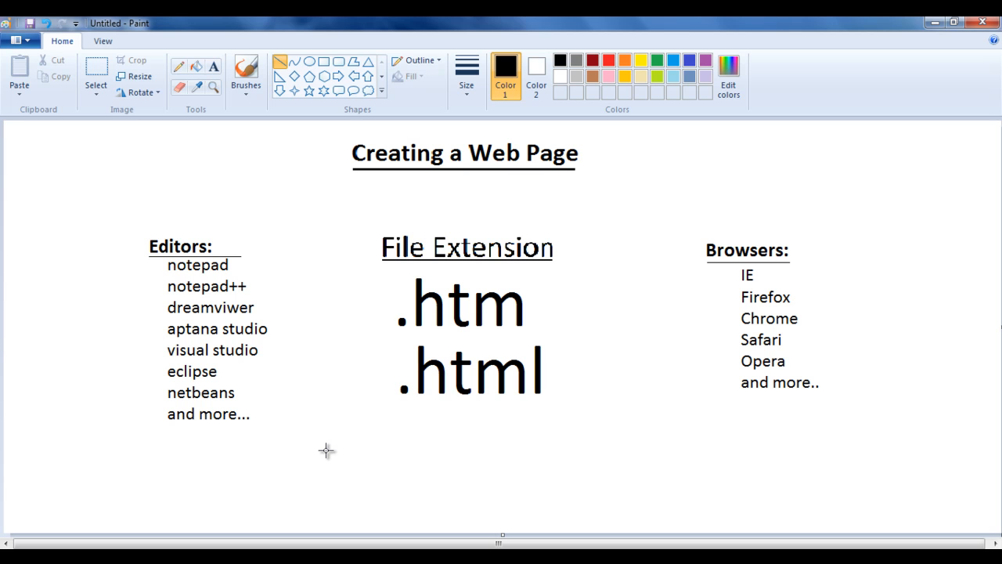
mouse_move(282, 433)
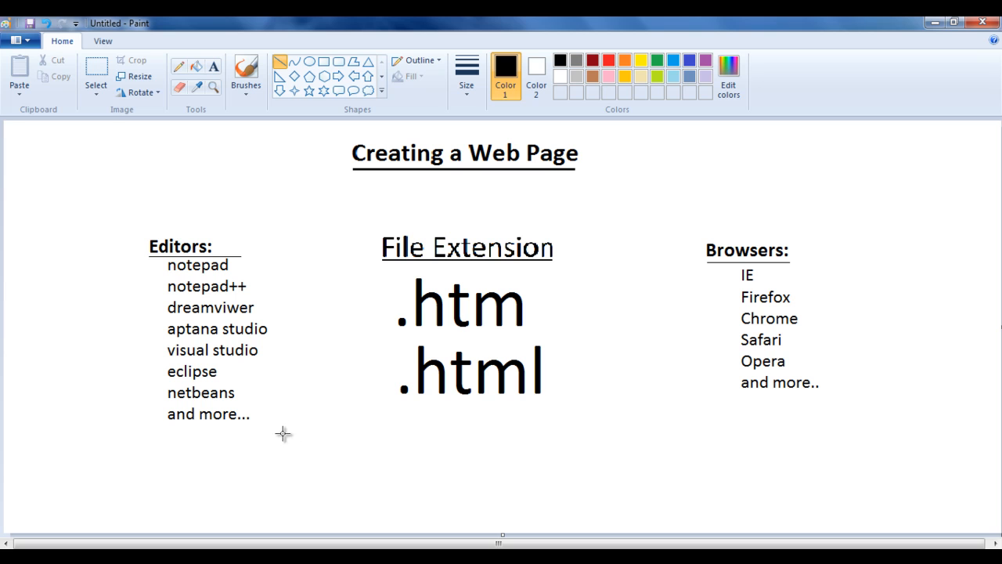
mouse_move(244, 357)
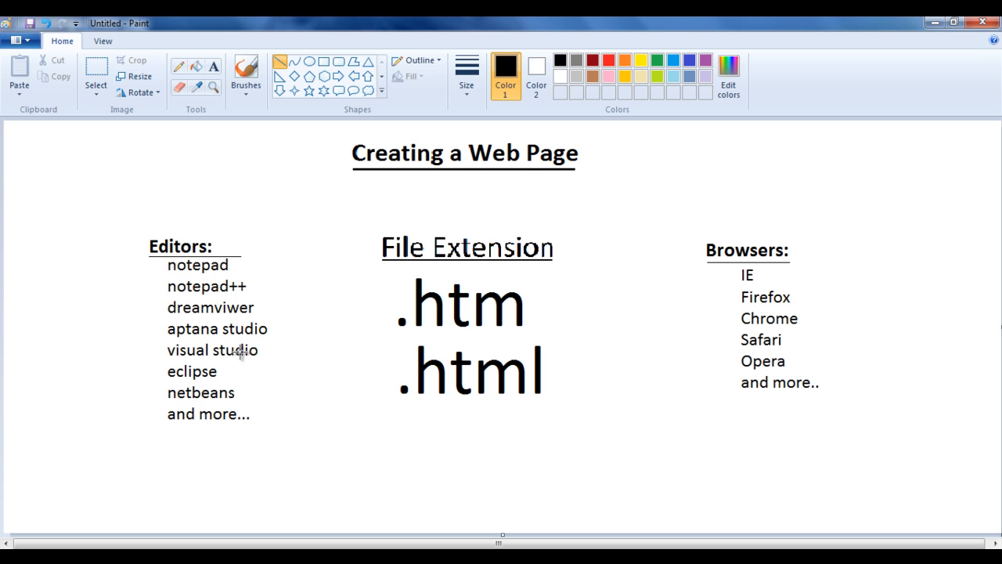
mouse_move(239, 392)
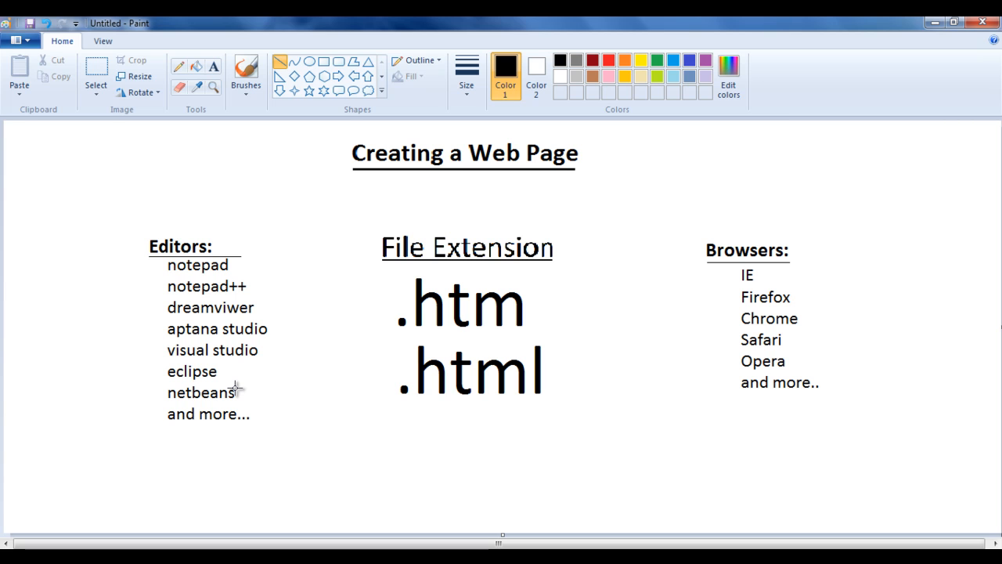
mouse_move(243, 325)
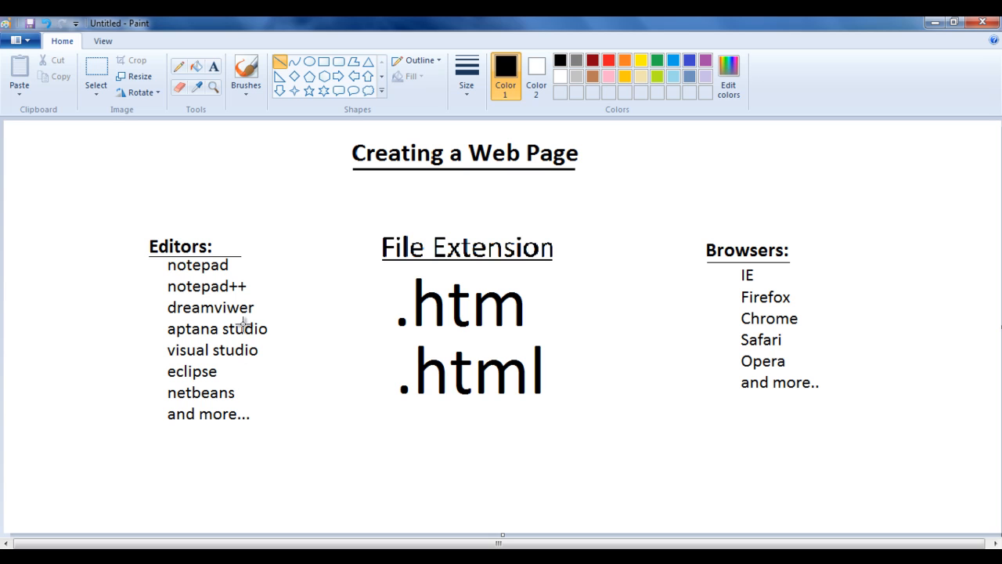
mouse_move(245, 258)
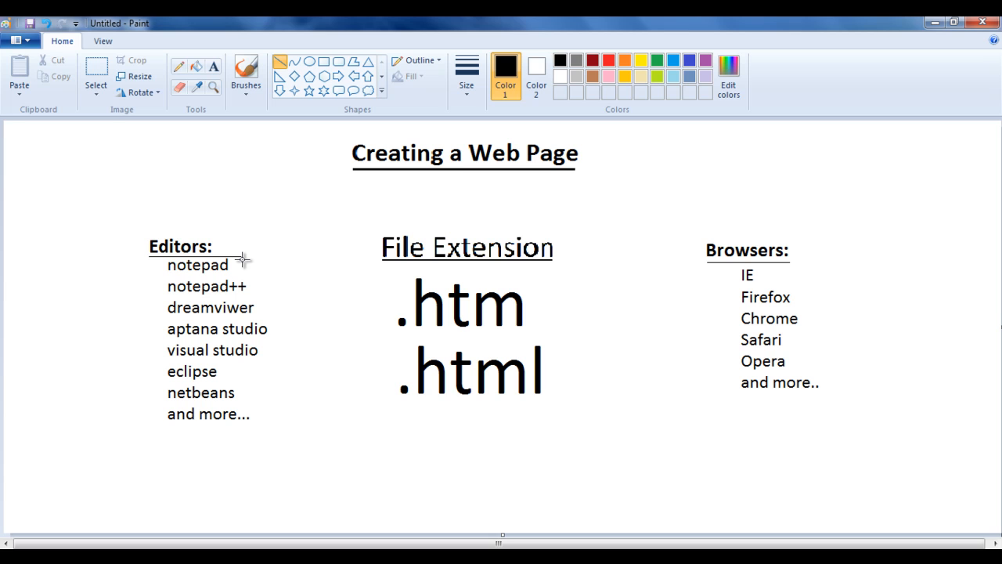
mouse_move(244, 273)
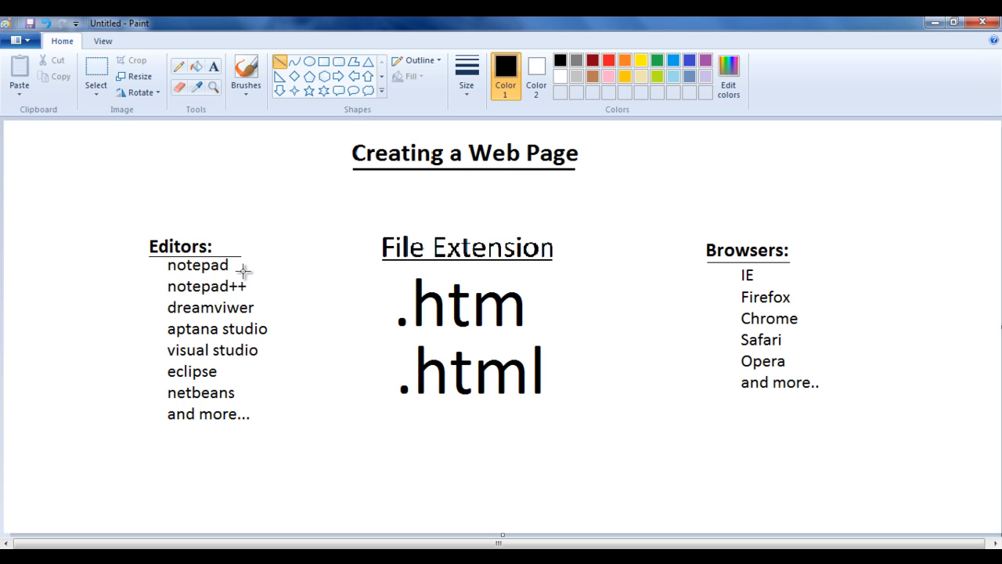
mouse_move(541, 412)
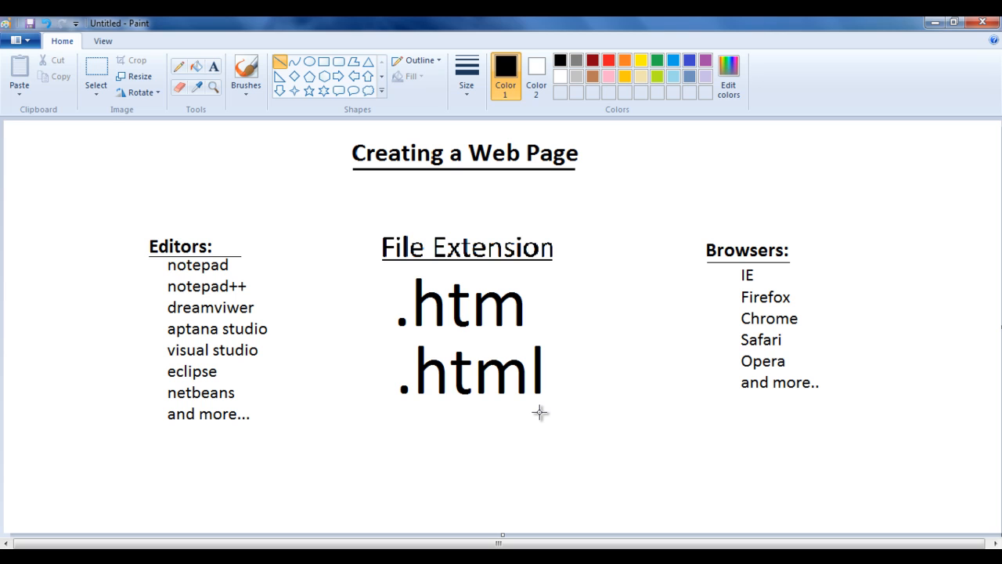
mouse_move(515, 336)
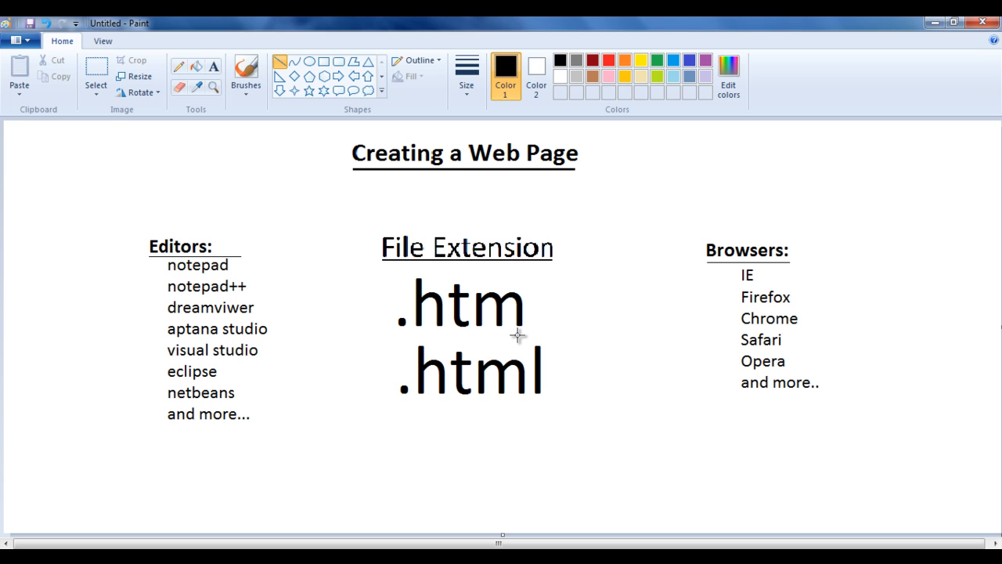
mouse_move(453, 429)
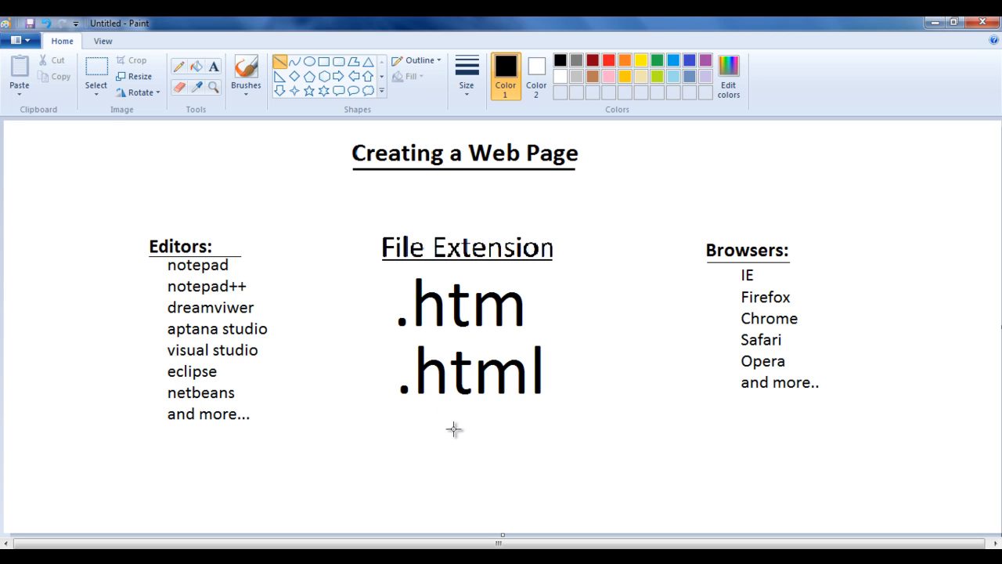
mouse_move(514, 424)
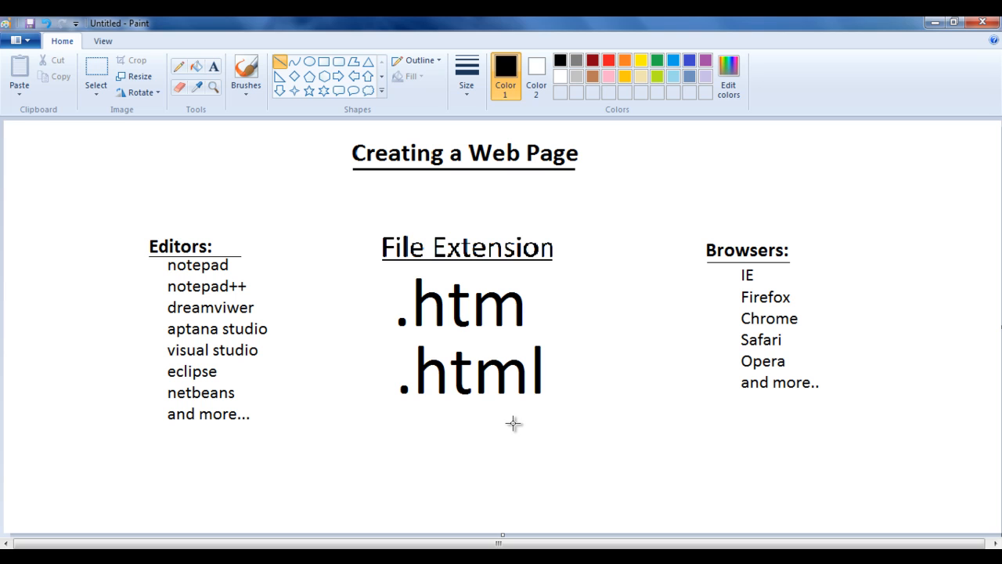
mouse_move(455, 386)
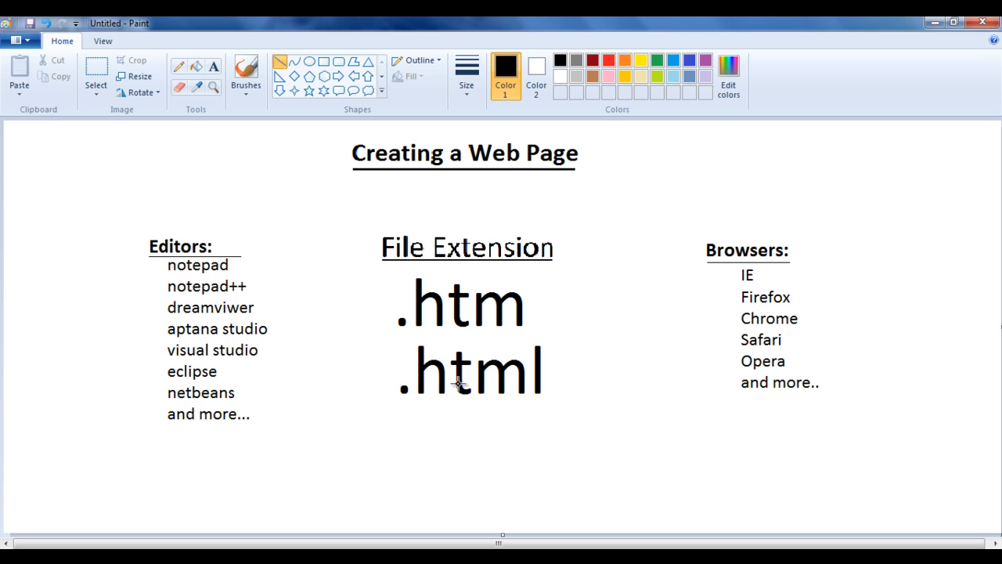
mouse_move(470, 397)
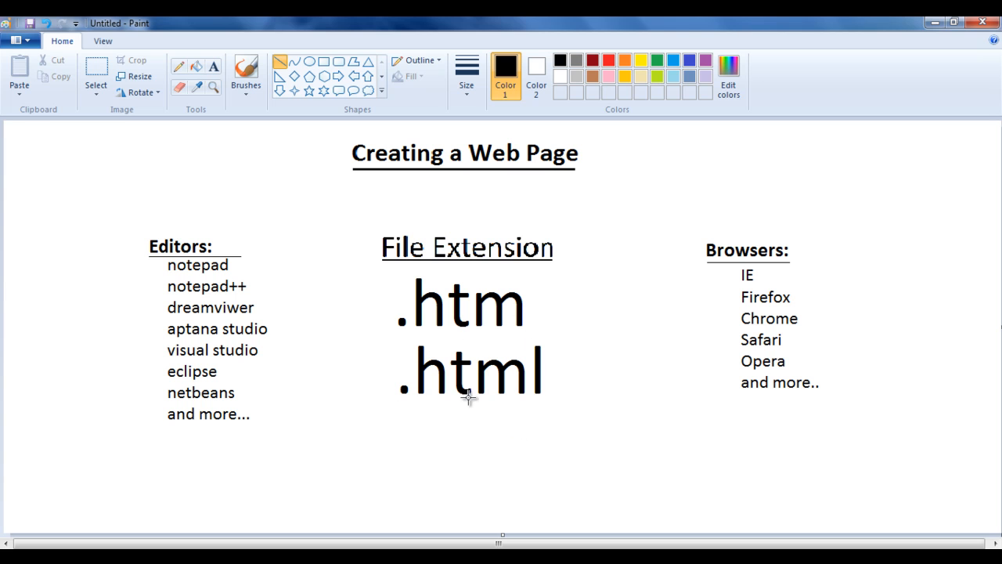
mouse_move(559, 403)
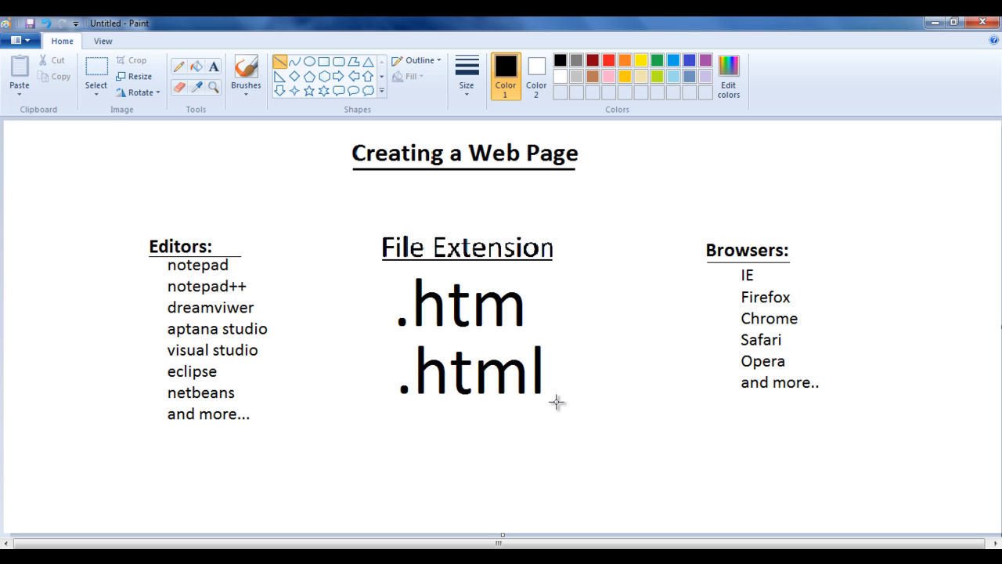
mouse_move(338, 293)
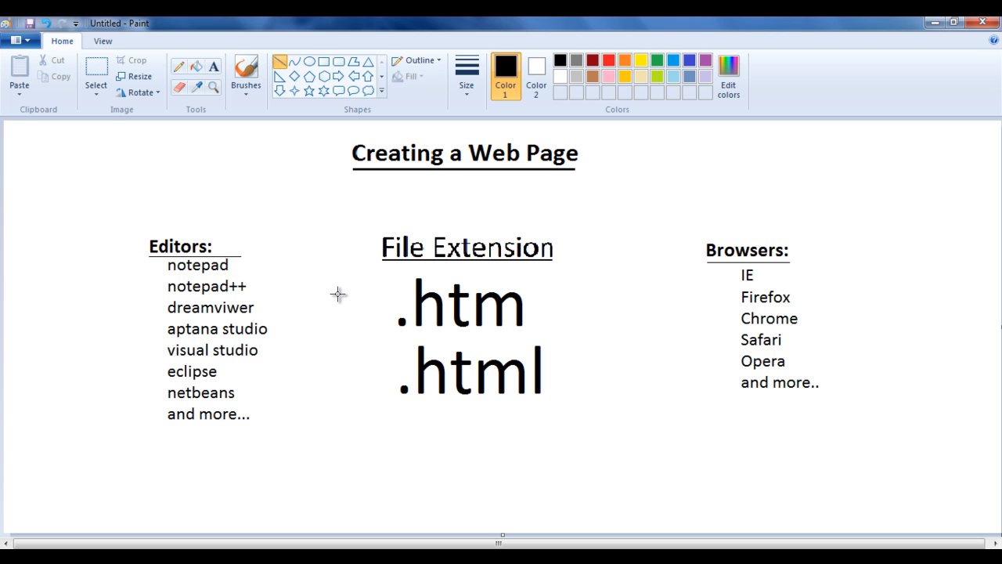
mouse_move(415, 403)
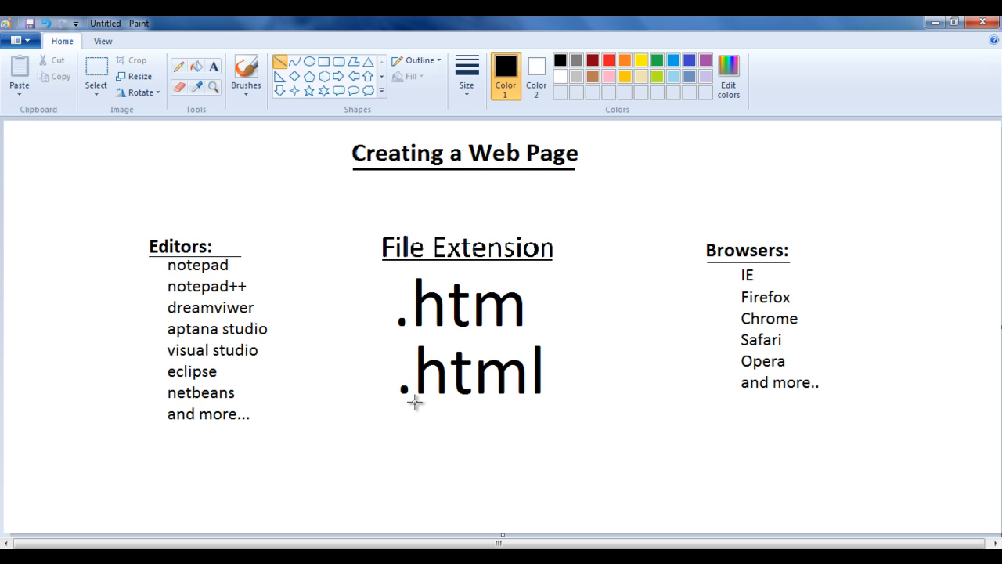
mouse_move(491, 414)
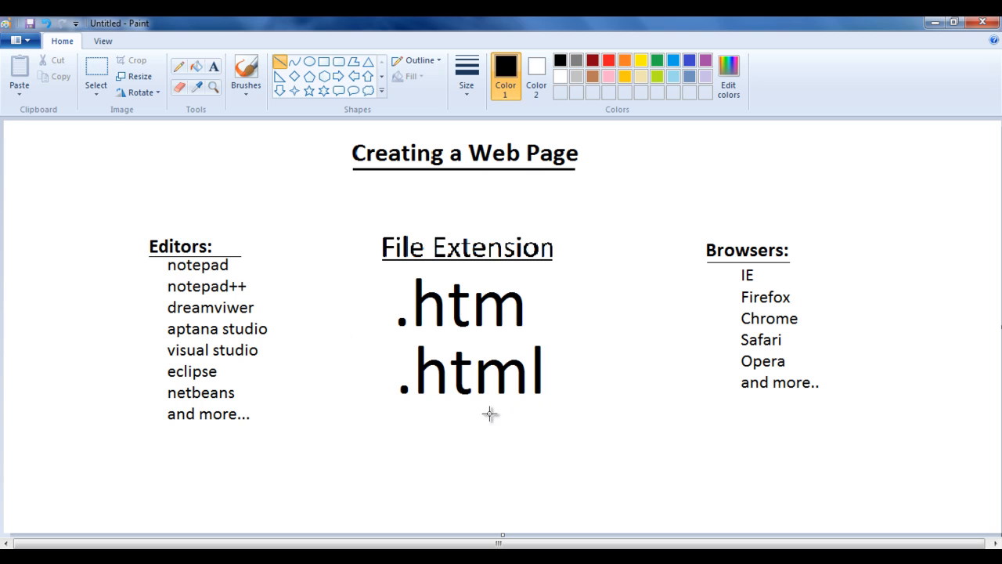
mouse_move(534, 405)
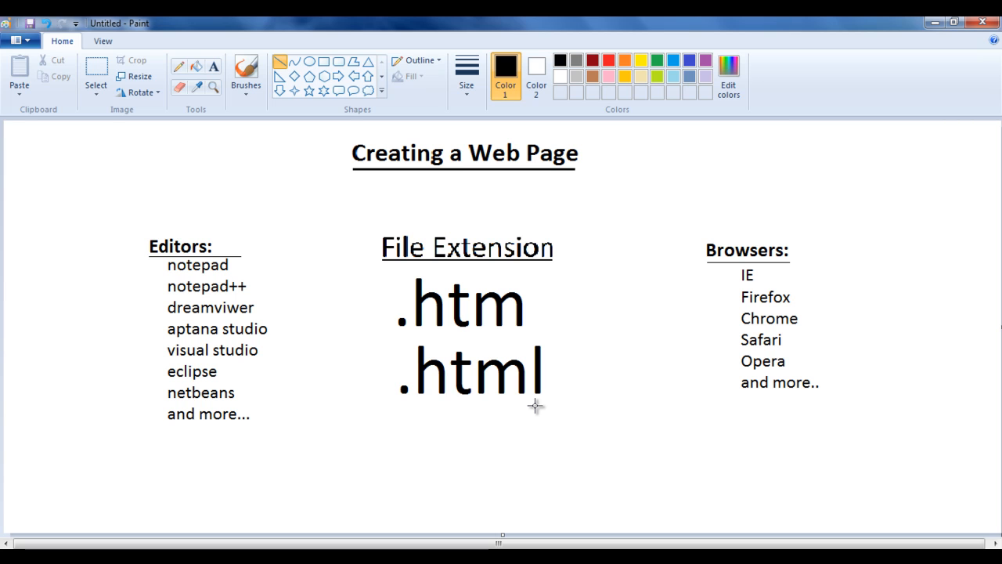
mouse_move(727, 270)
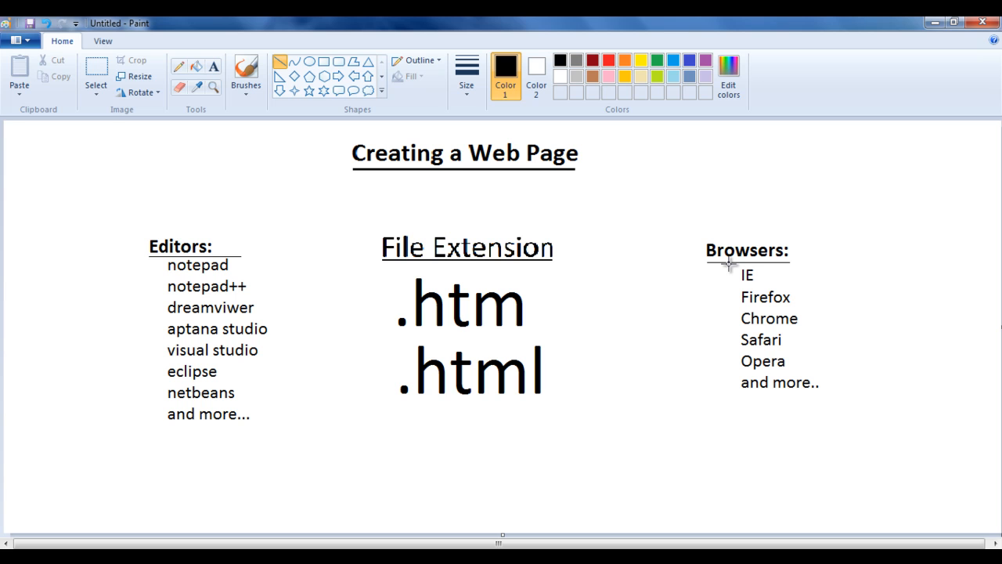
mouse_move(759, 270)
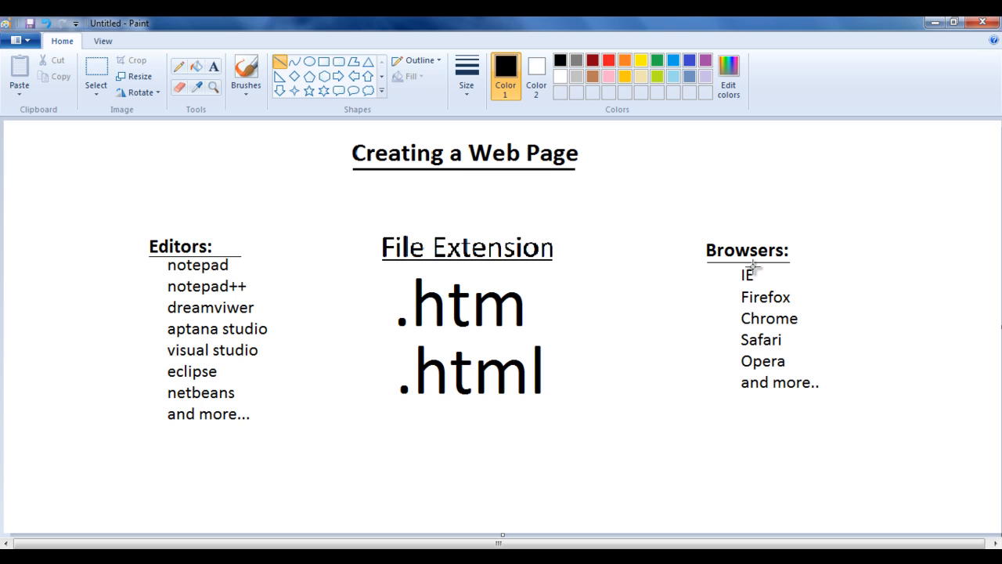
mouse_move(769, 279)
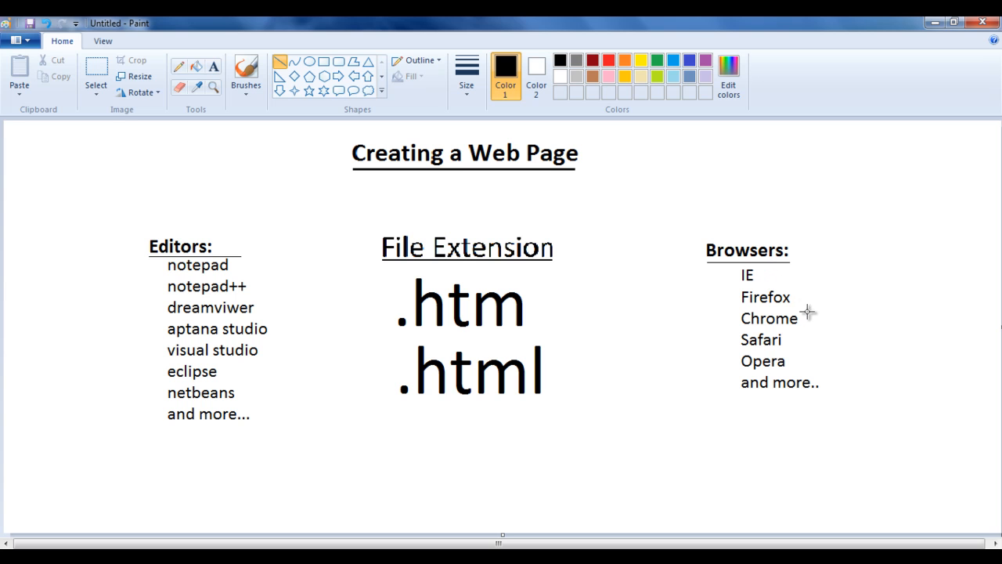
mouse_move(803, 361)
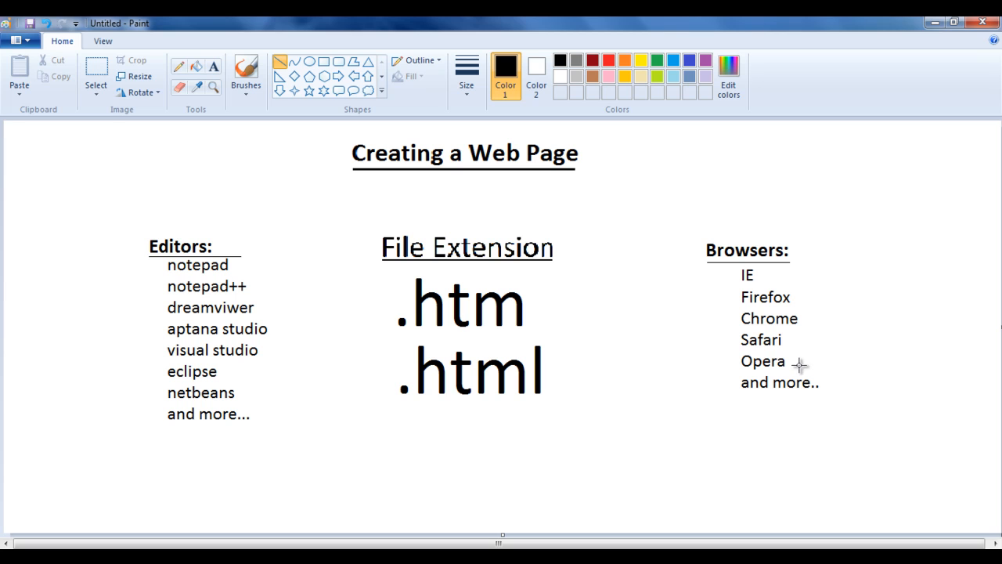
mouse_move(698, 369)
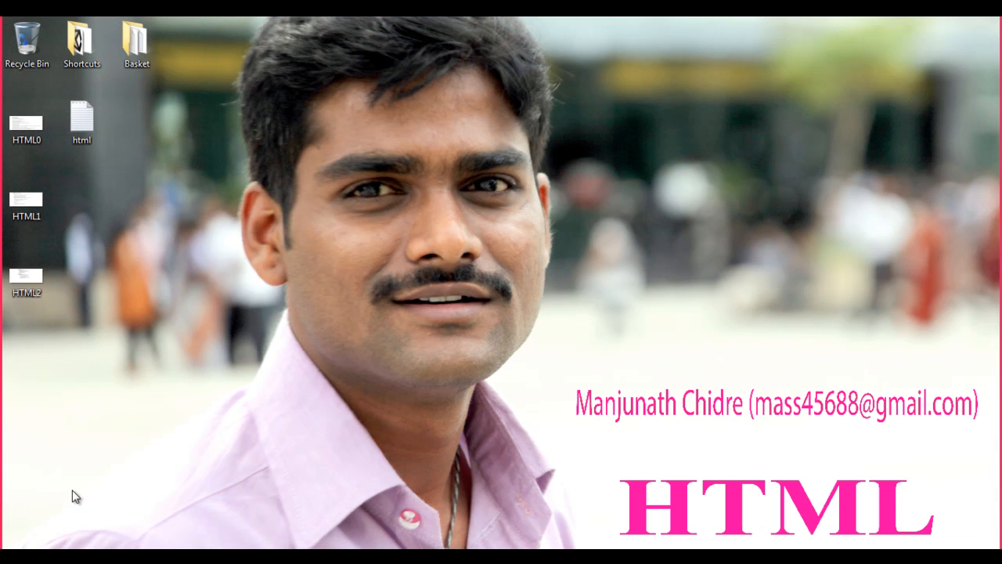
Launch a blank Notepad from Start > All Programs > Accessories.
click(4, 563)
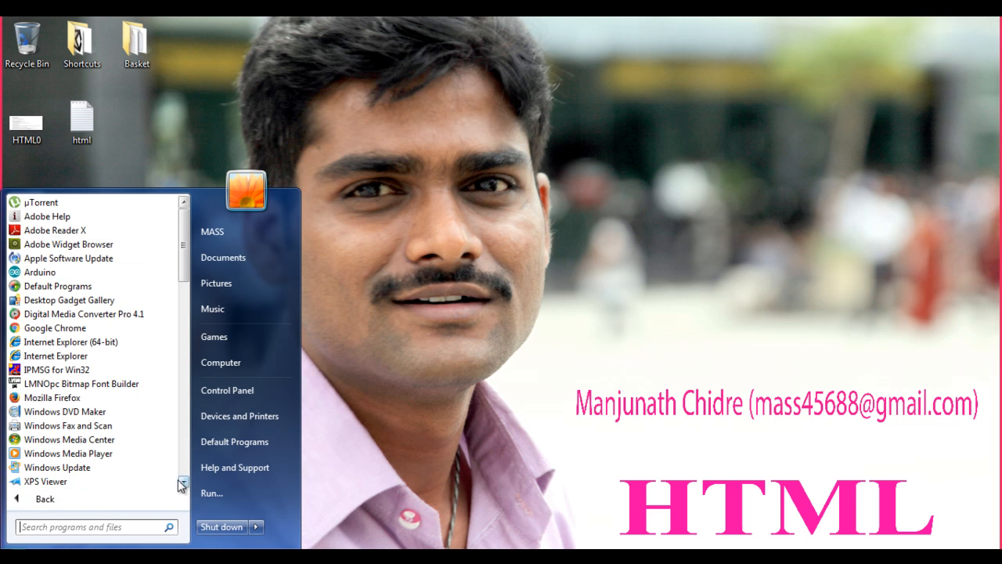
scroll(down, 3)
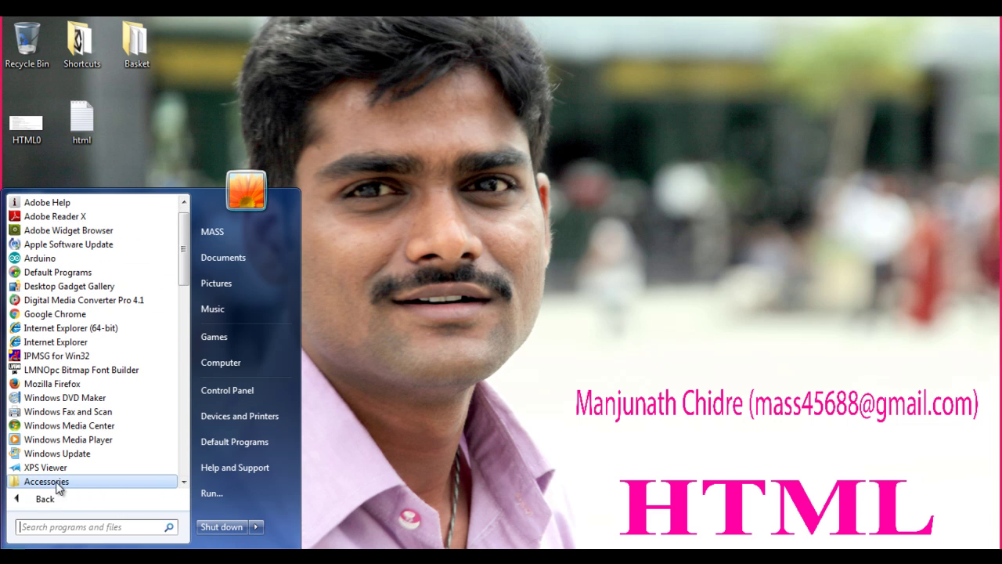
click(47, 481)
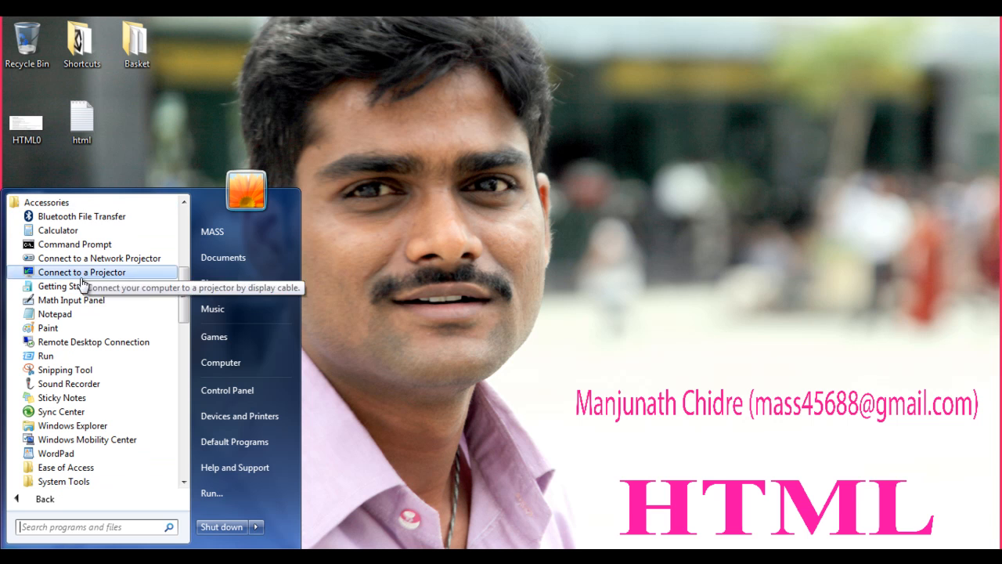
mouse_move(54, 313)
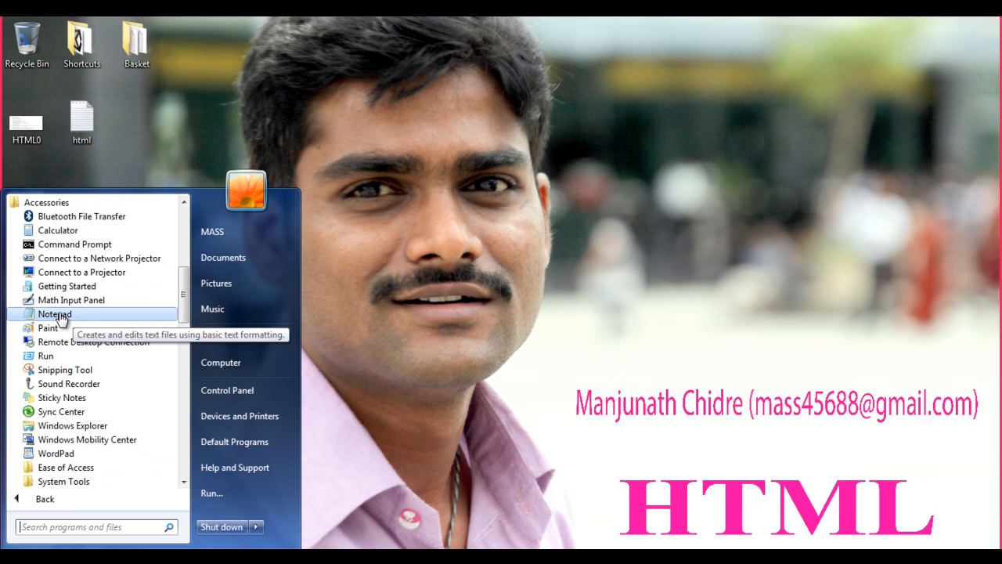
click(54, 313)
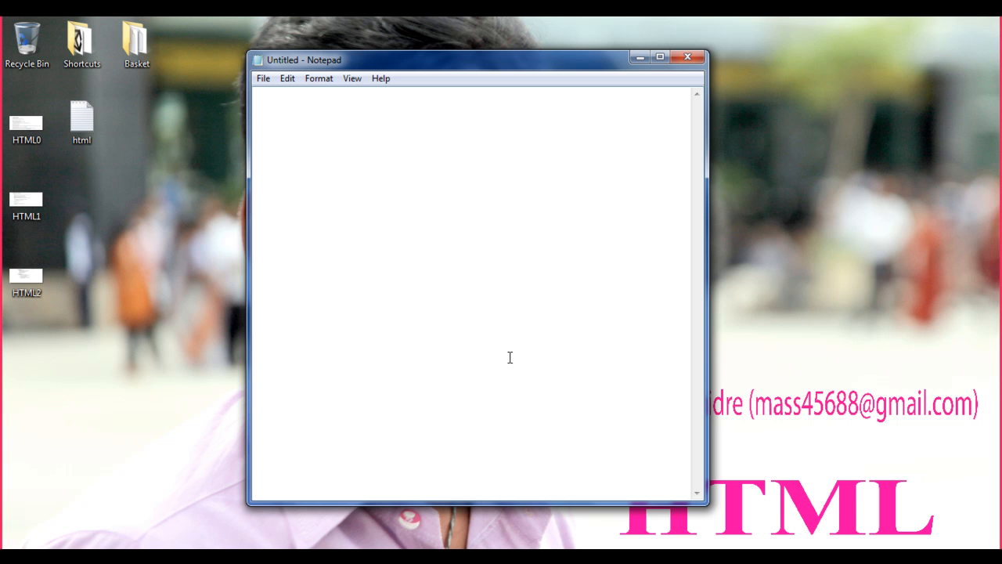
Type the <html>, <head></head> and <body>Hello HTML!</body> markup on indented lines.
text(<html>)
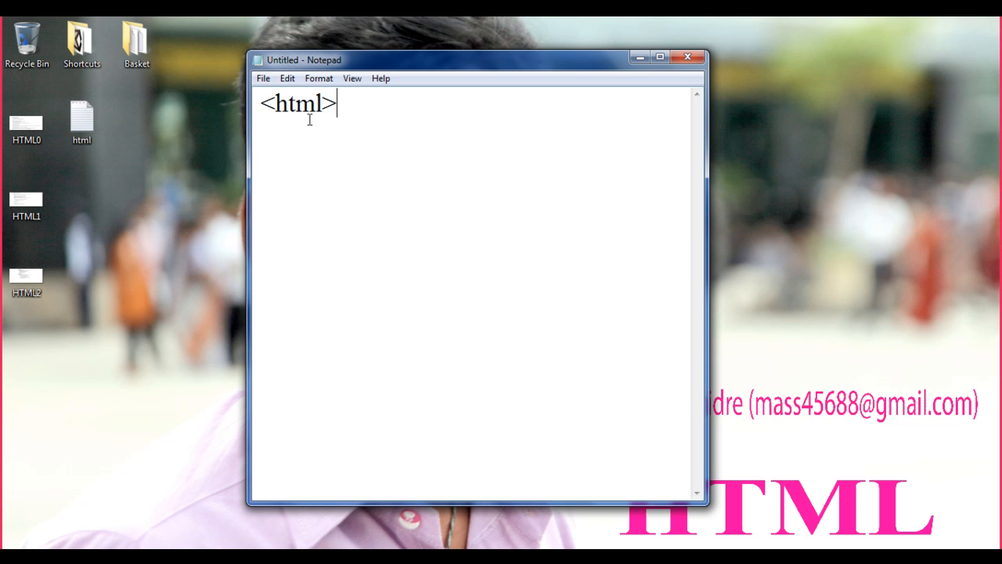
mouse_move(401, 123)
text(</)
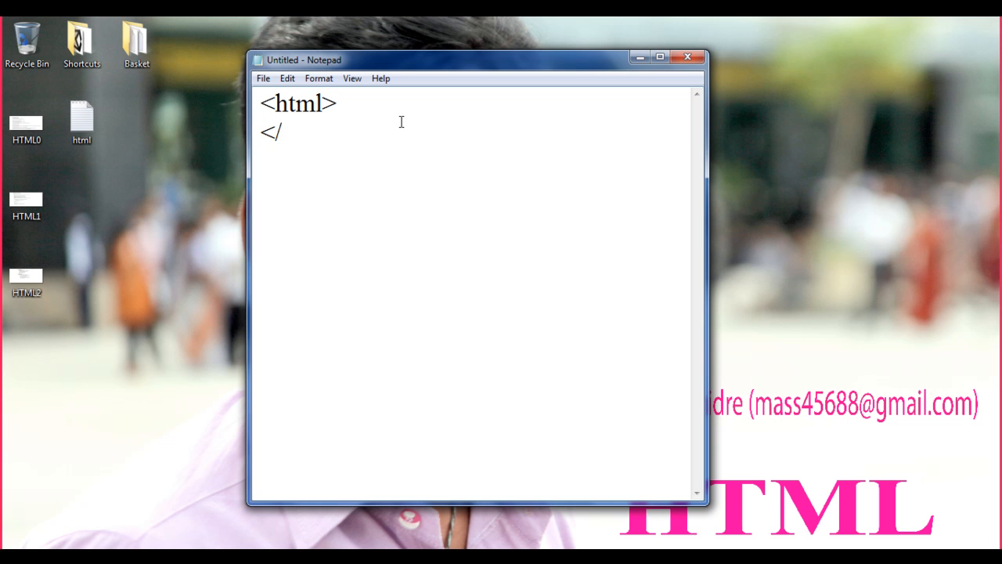
text(html>)
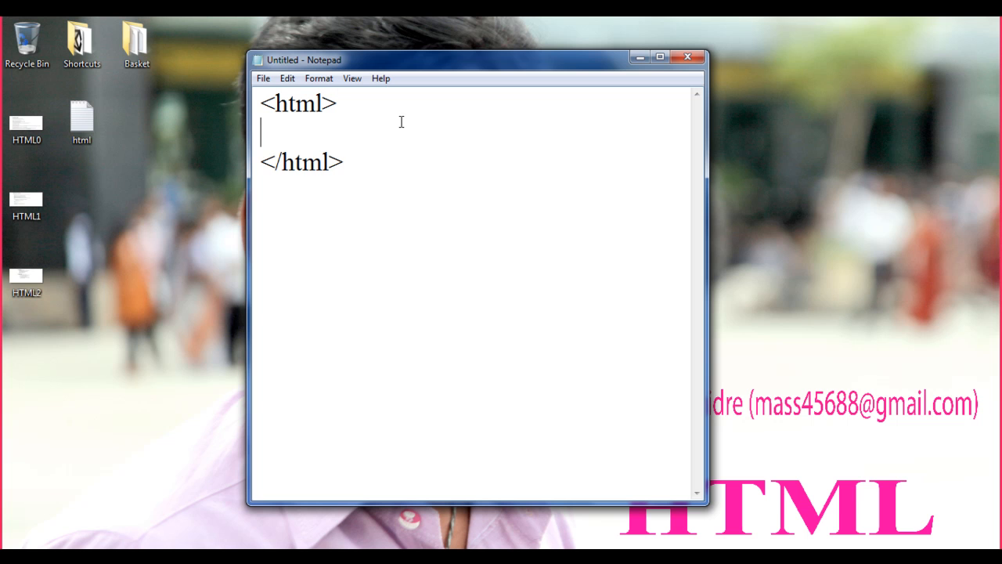
text(<head)
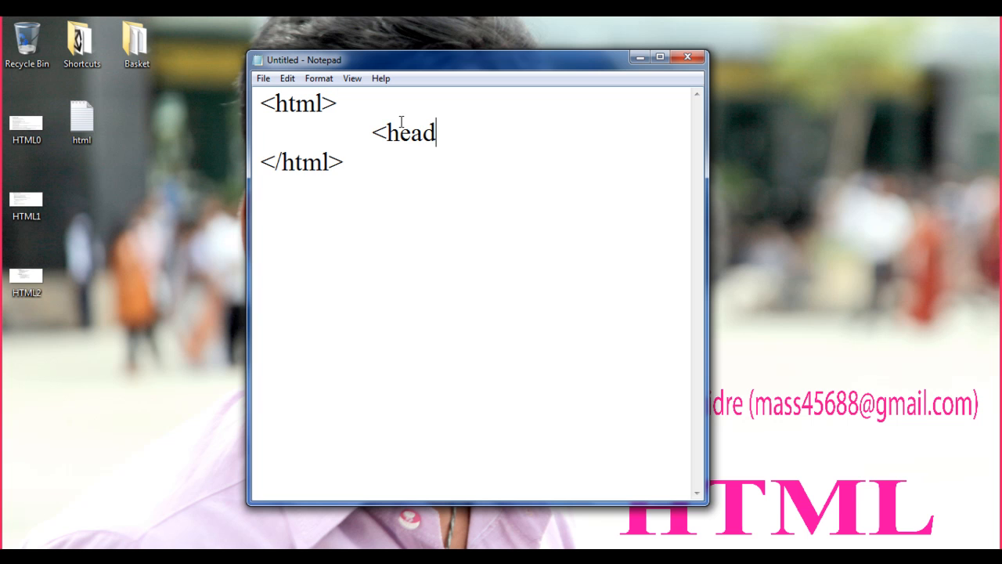
text(>)
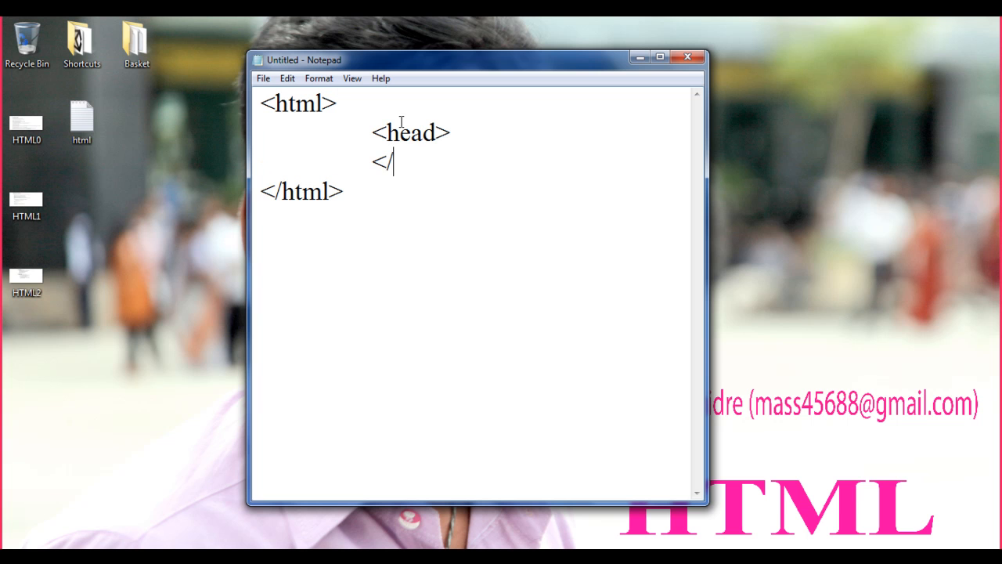
text(head>)
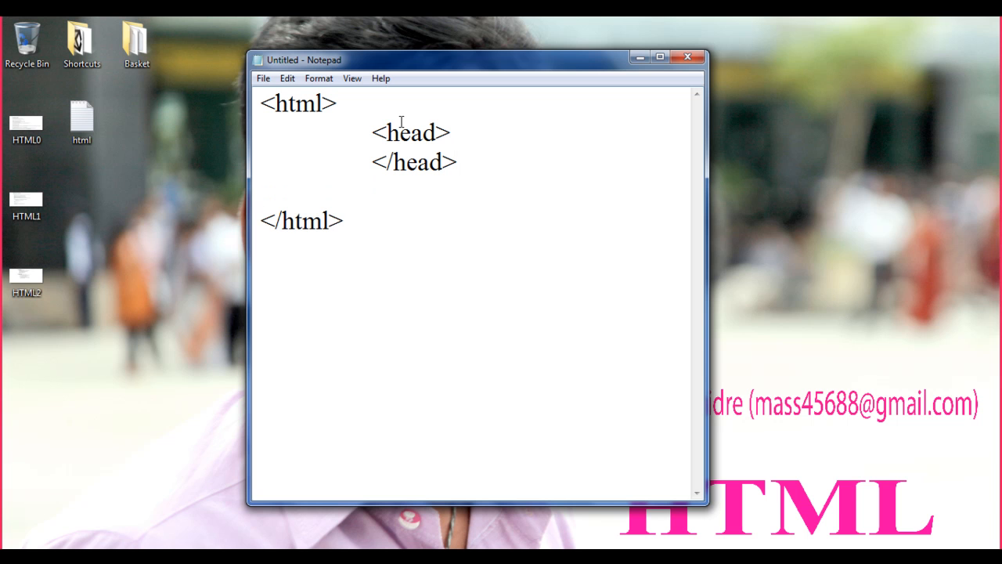
text(<body>)
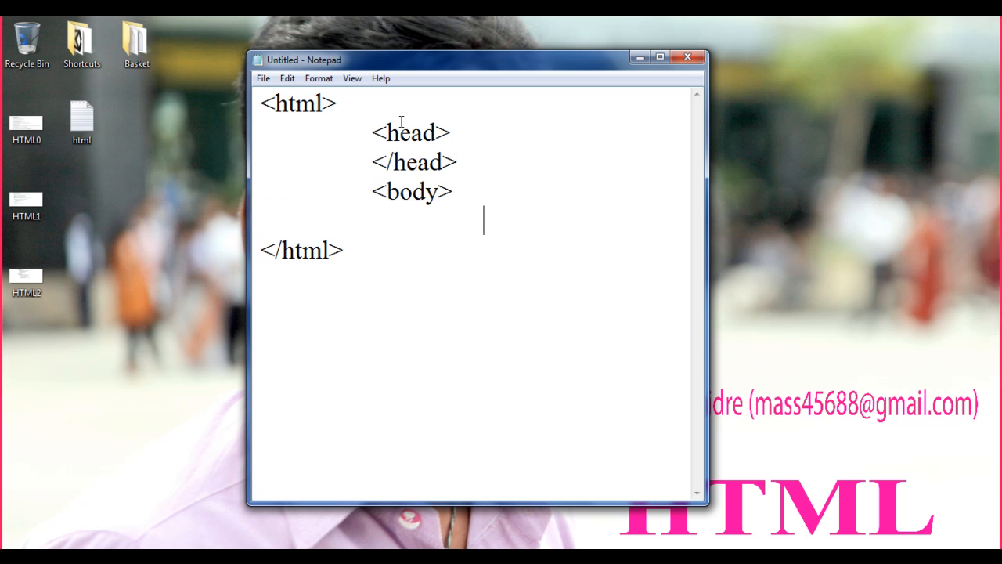
text(</body>)
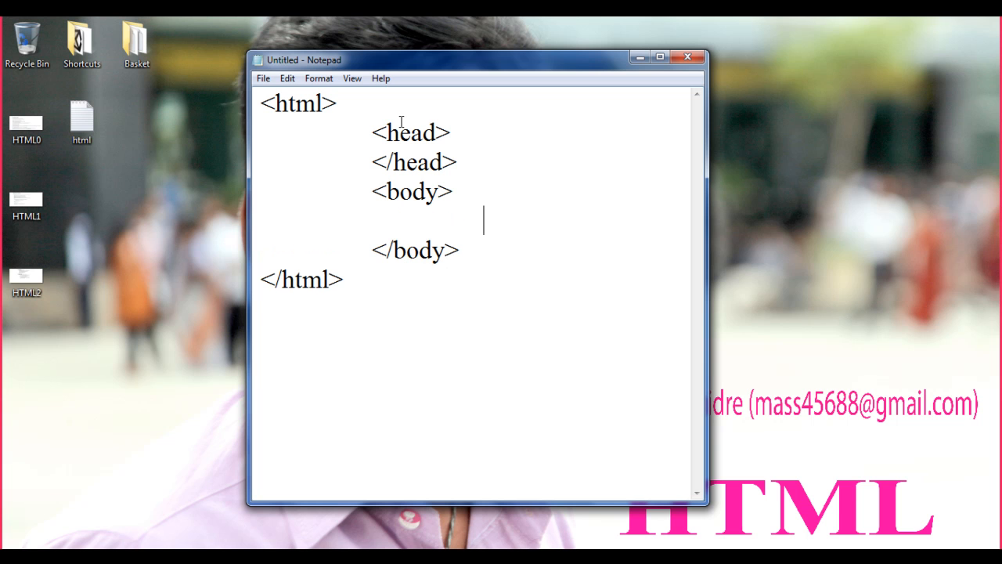
text(Hello)
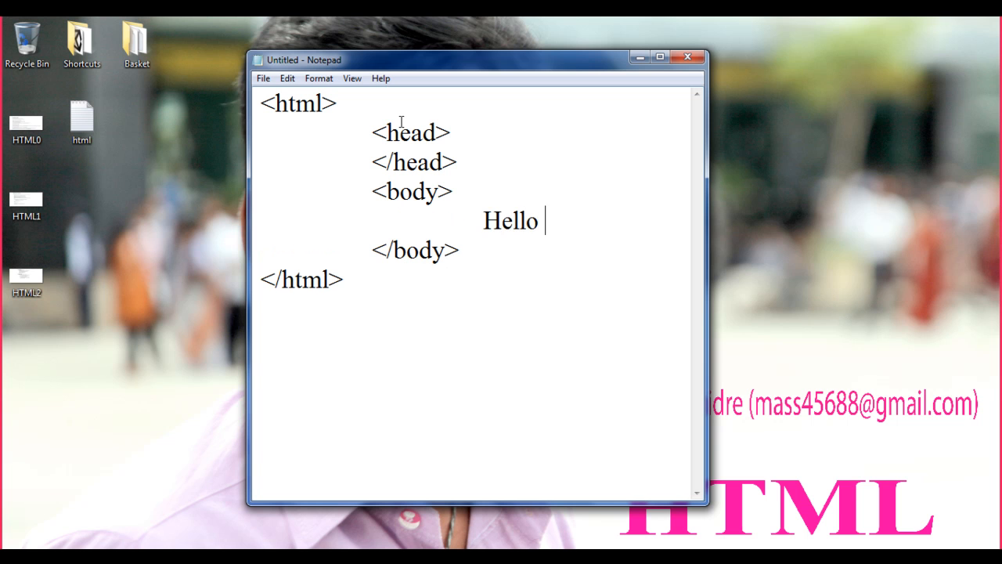
text(HTM)
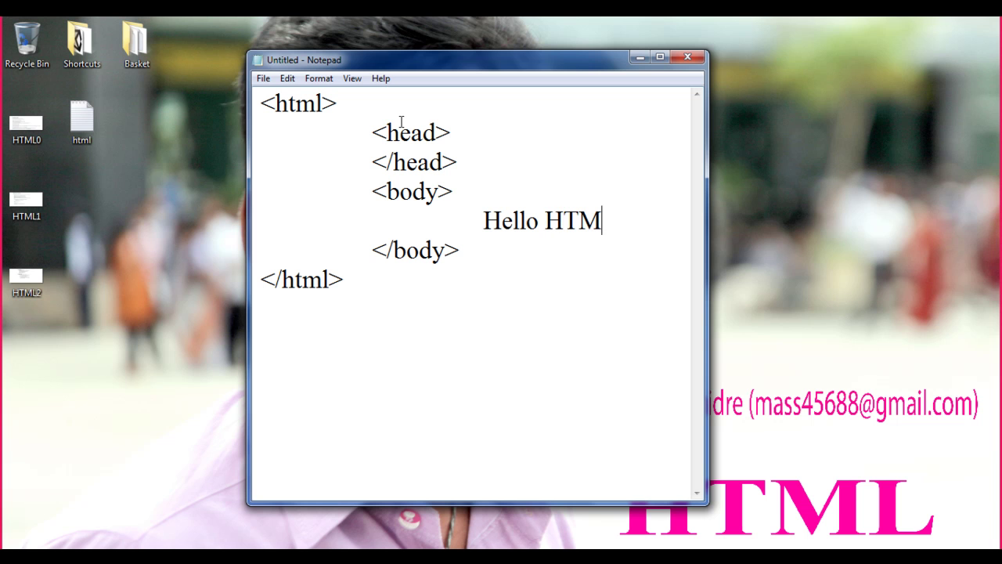
text(L!)
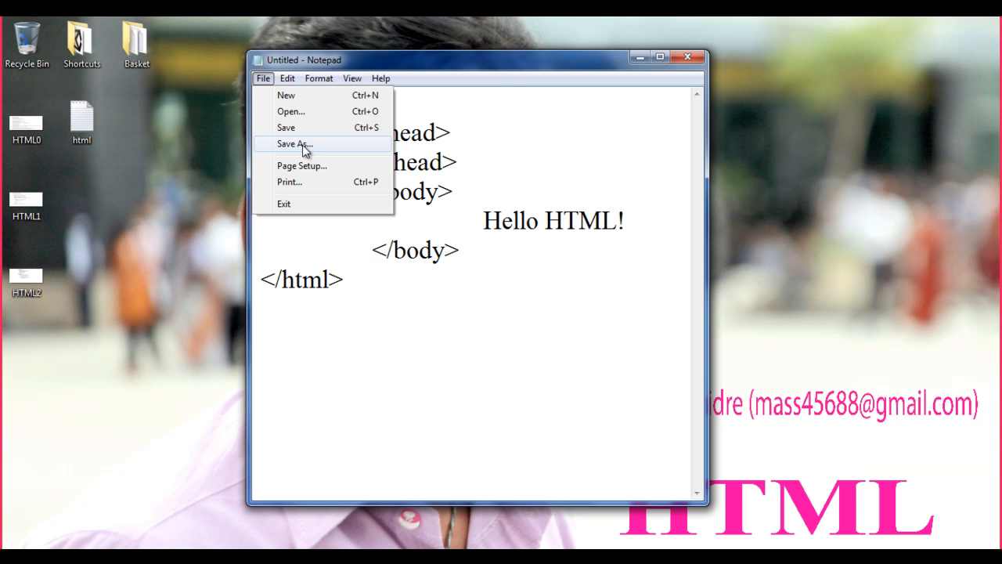
Save the page to the desktop under the file name default.html.
click(296, 143)
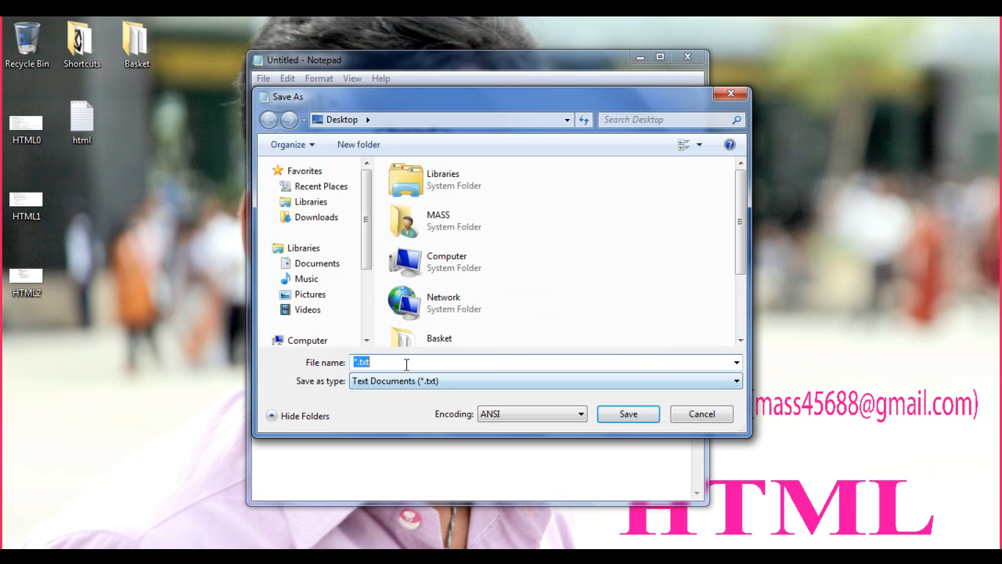
mouse_move(379, 380)
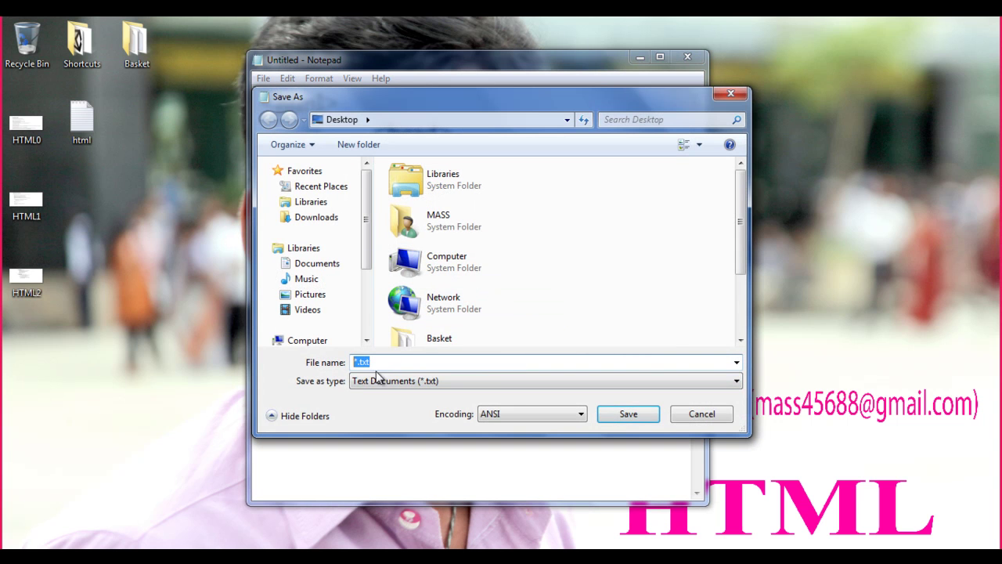
text(d)
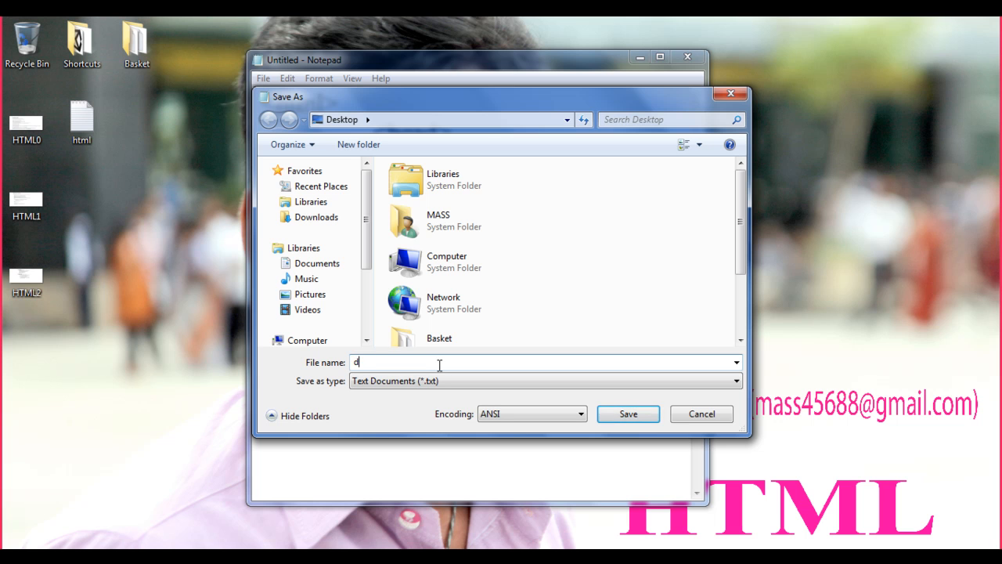
text(efault)
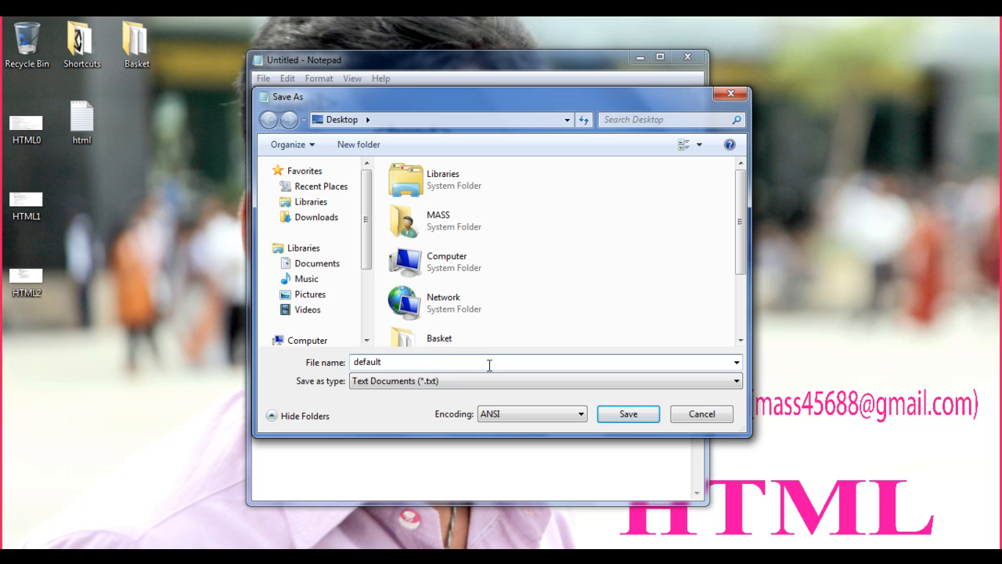
text(.htm)
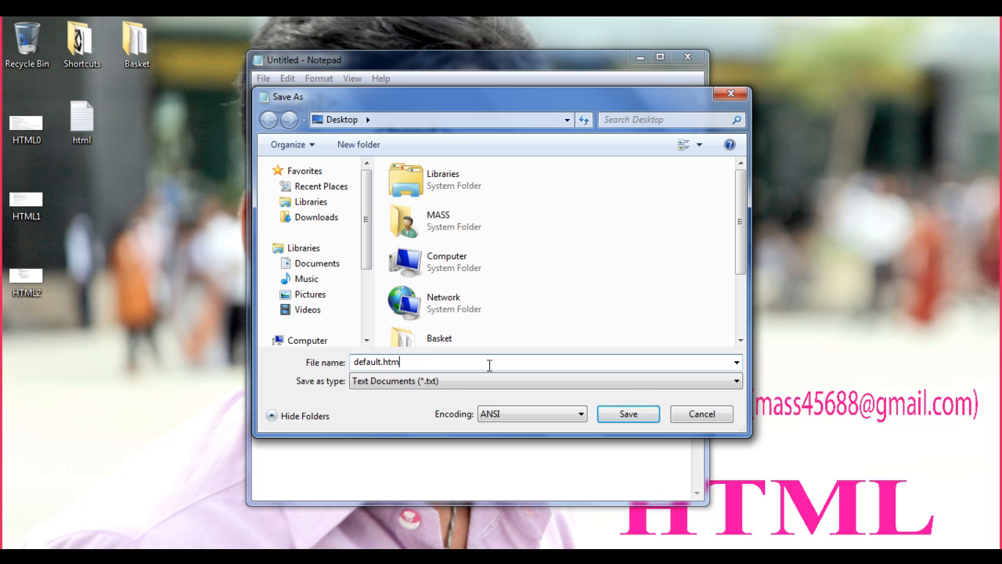
text(l)
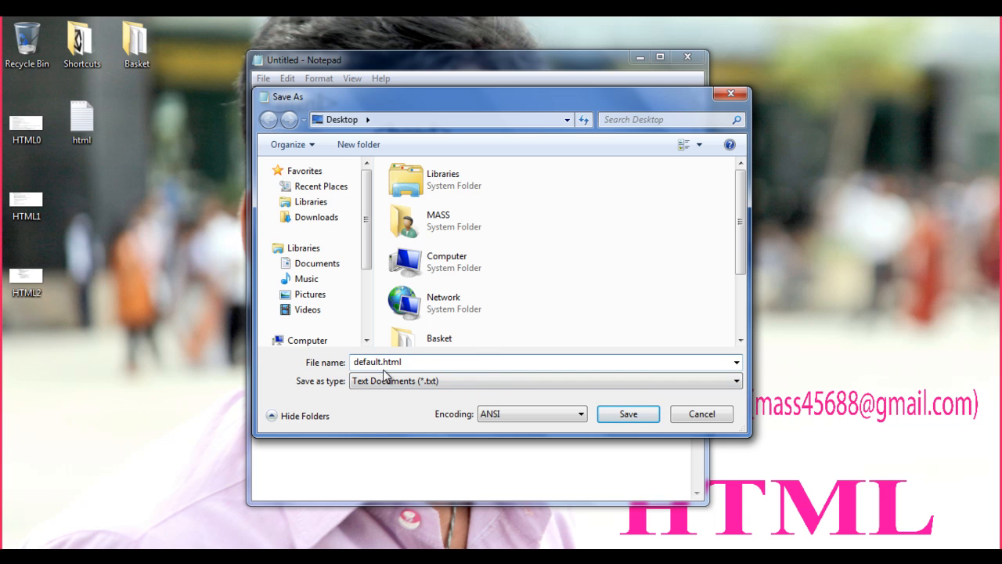
double_click(388, 361)
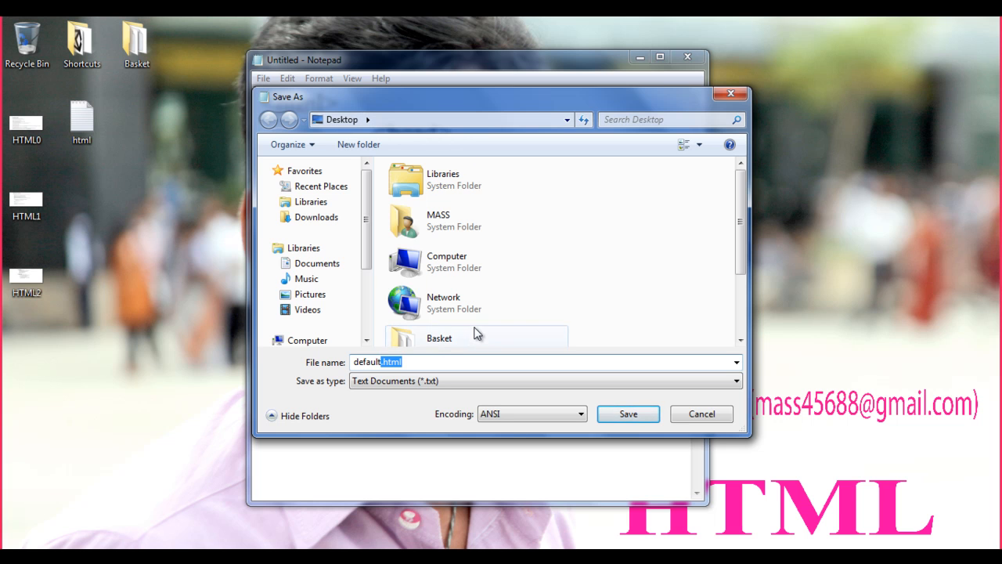
mouse_move(544, 290)
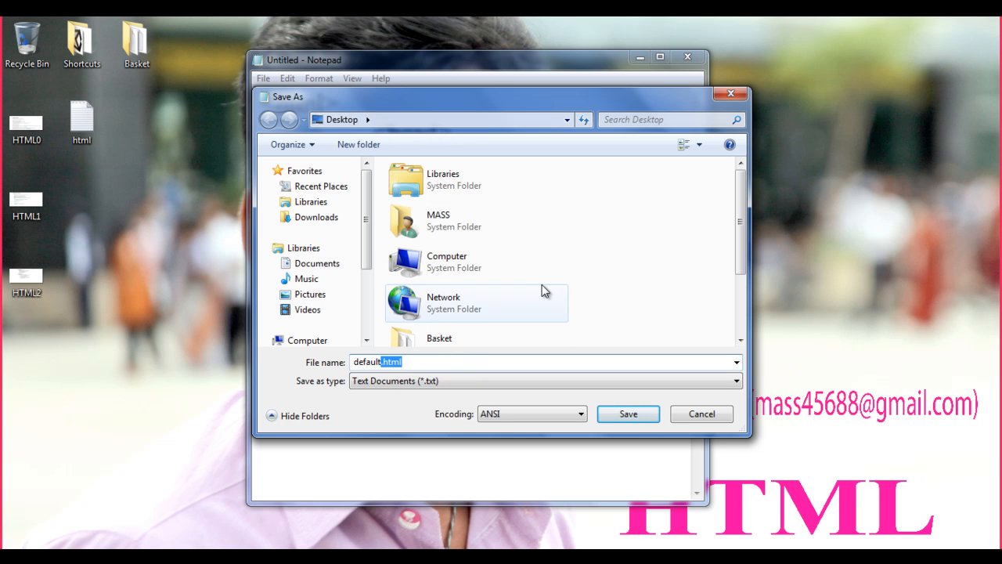
mouse_move(643, 416)
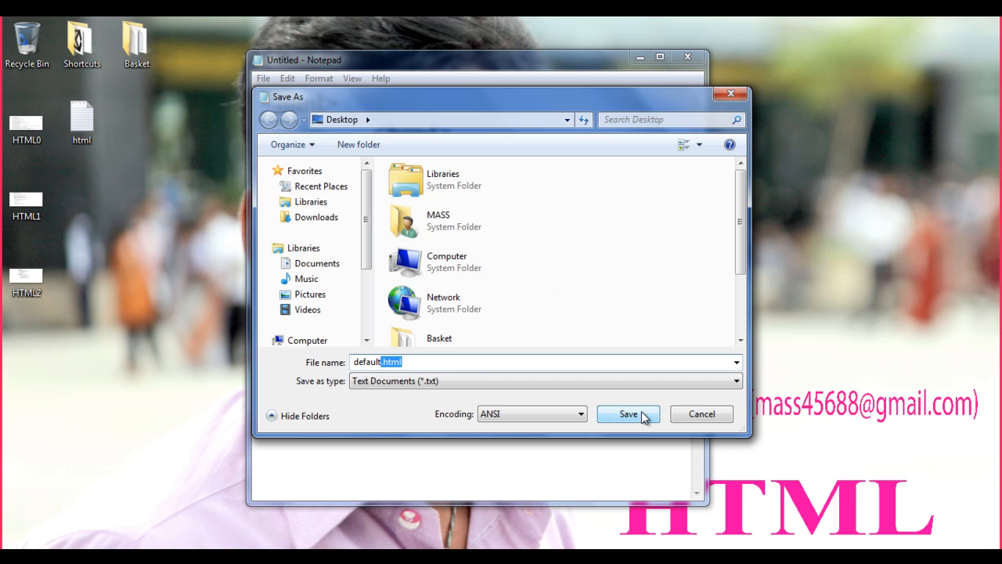
click(629, 413)
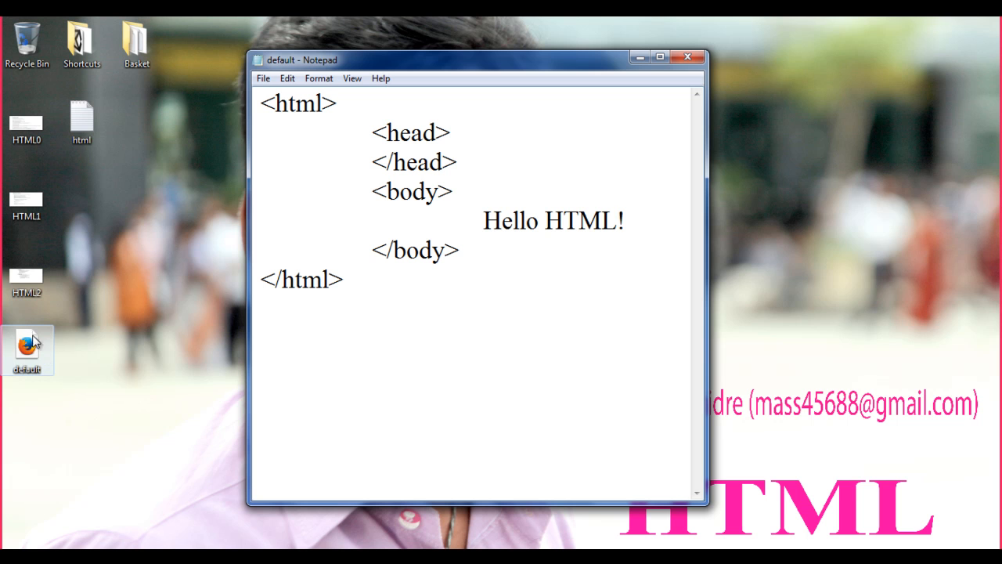
mouse_move(8, 336)
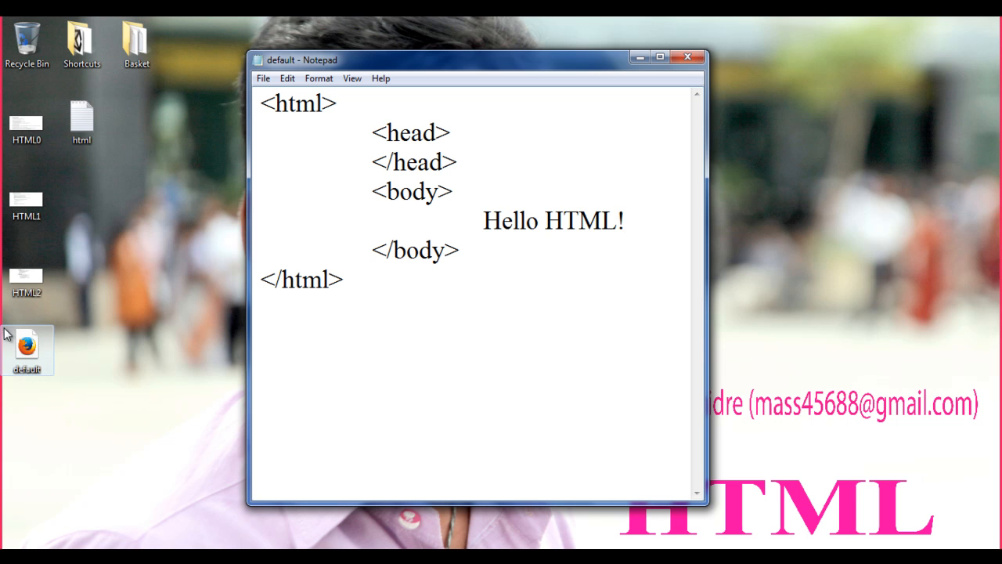
mouse_move(680, 97)
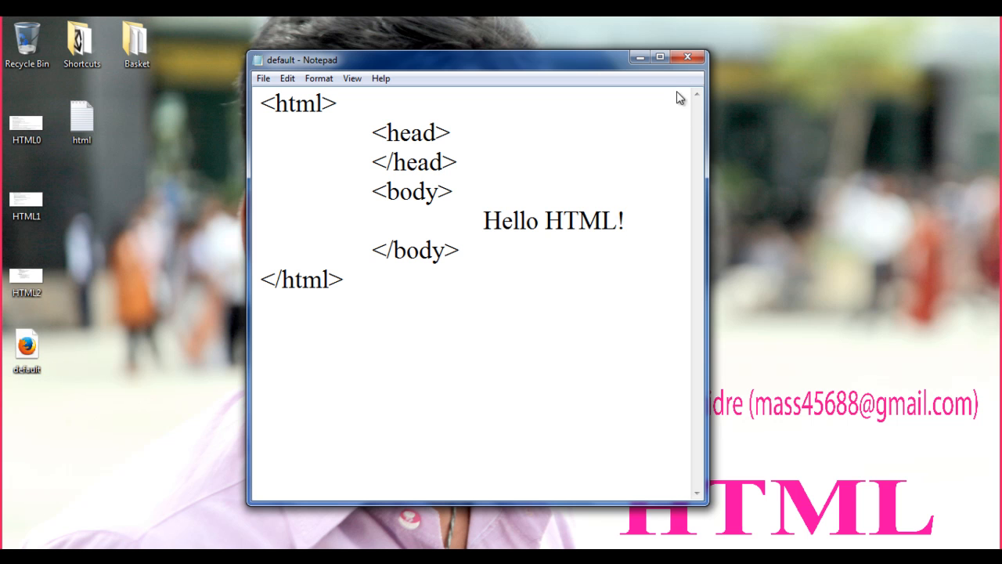
Close Notepad and open default.html with Google Chrome via its right-click menu.
click(685, 57)
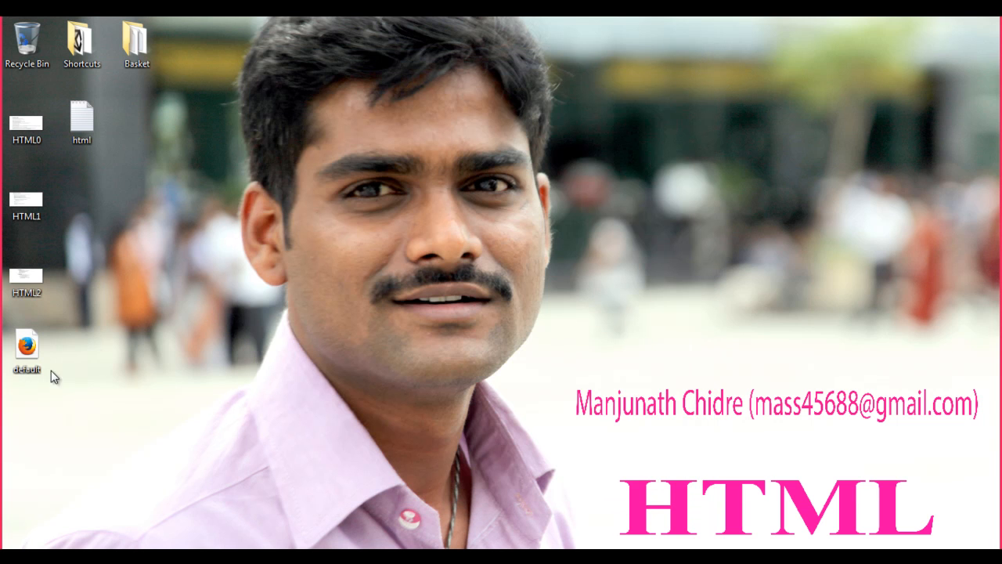
click(27, 343)
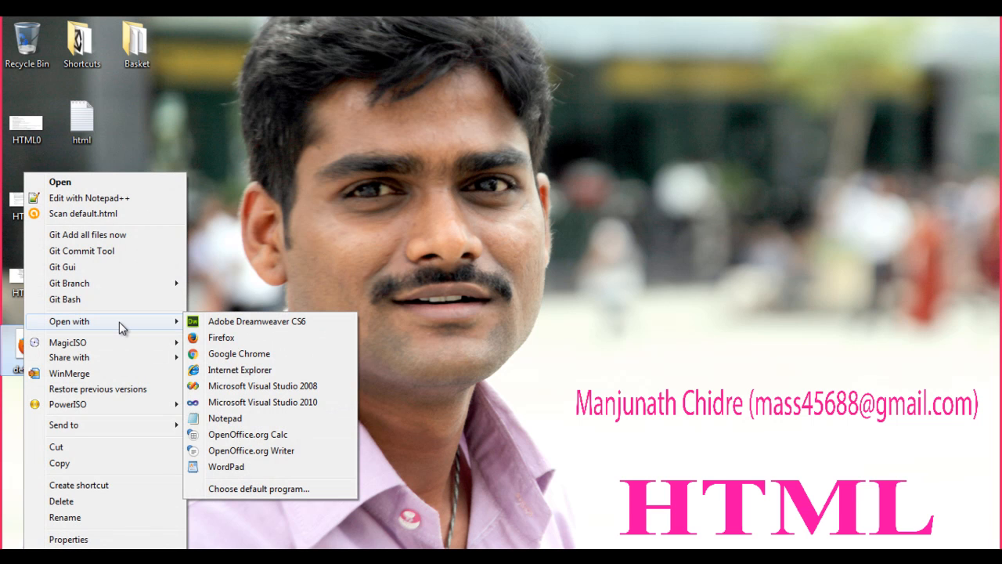
mouse_move(239, 337)
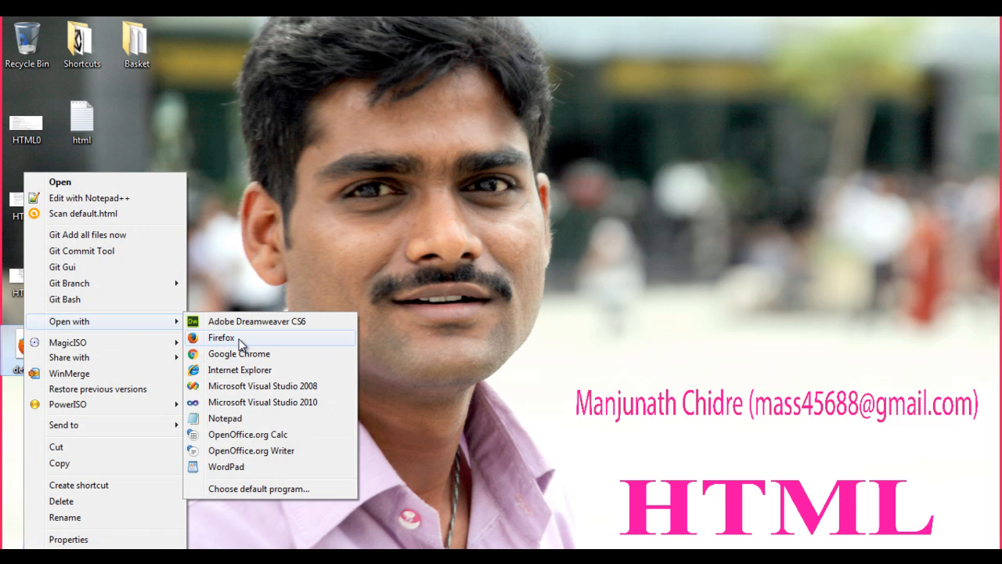
mouse_move(241, 369)
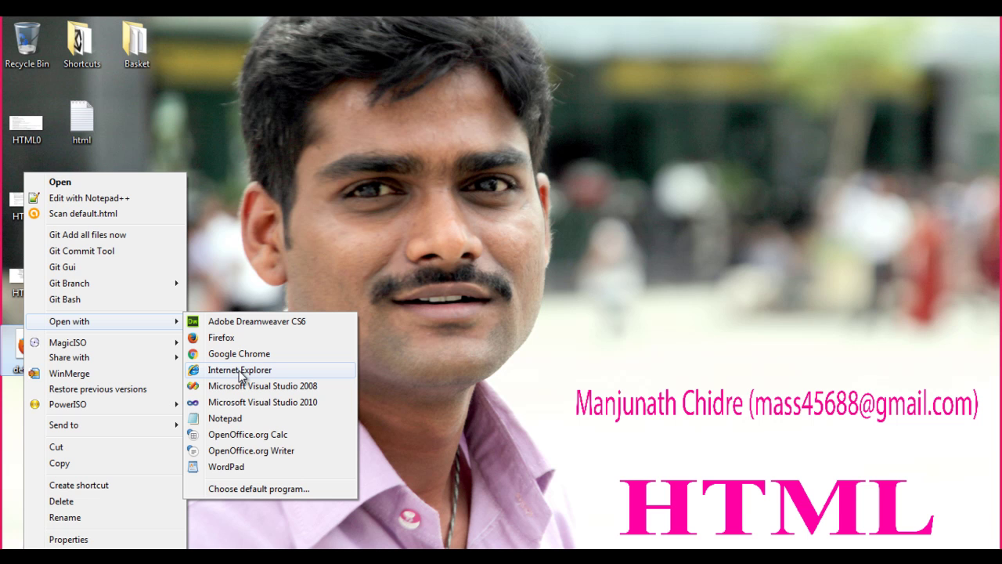
mouse_move(261, 353)
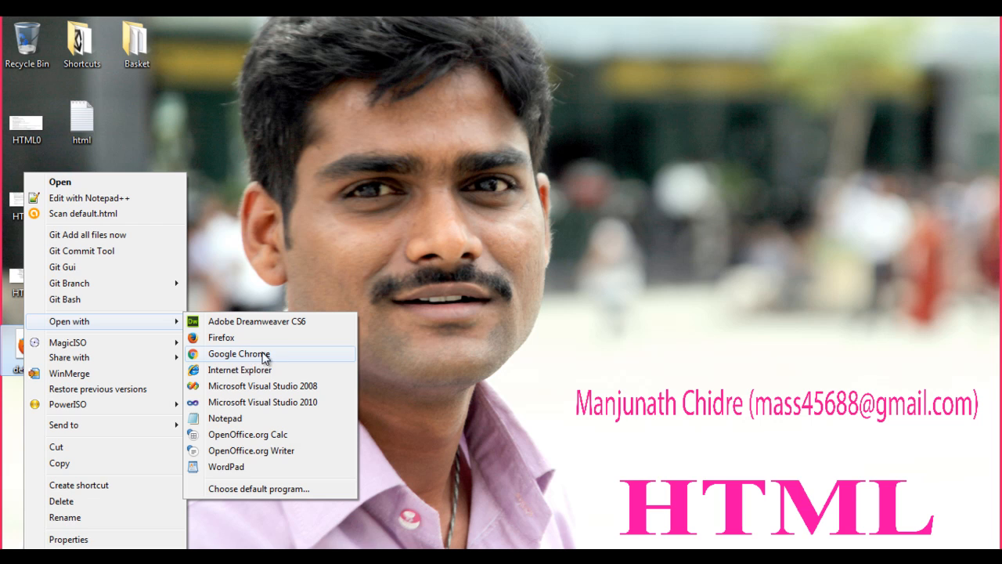
click(239, 353)
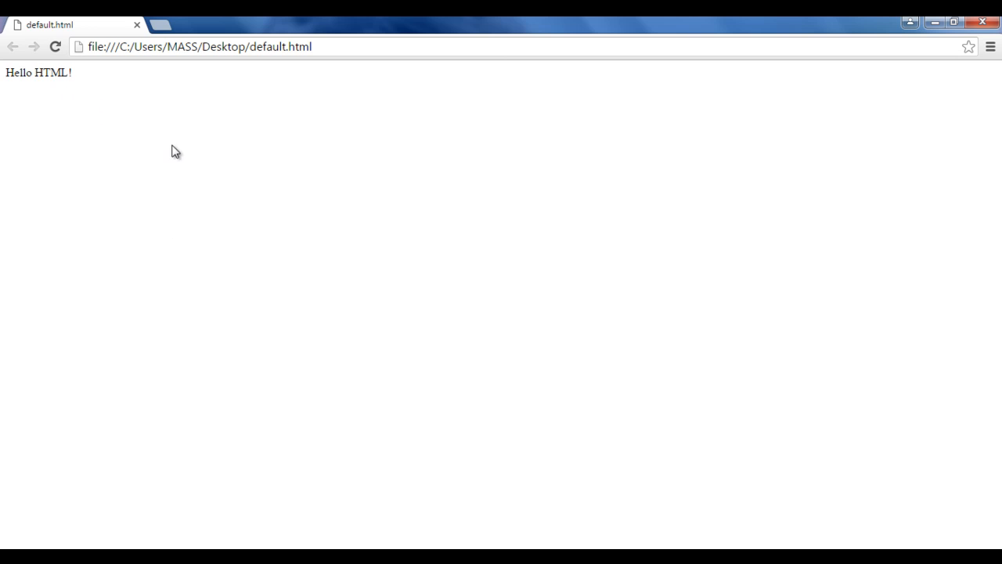
mouse_move(485, 190)
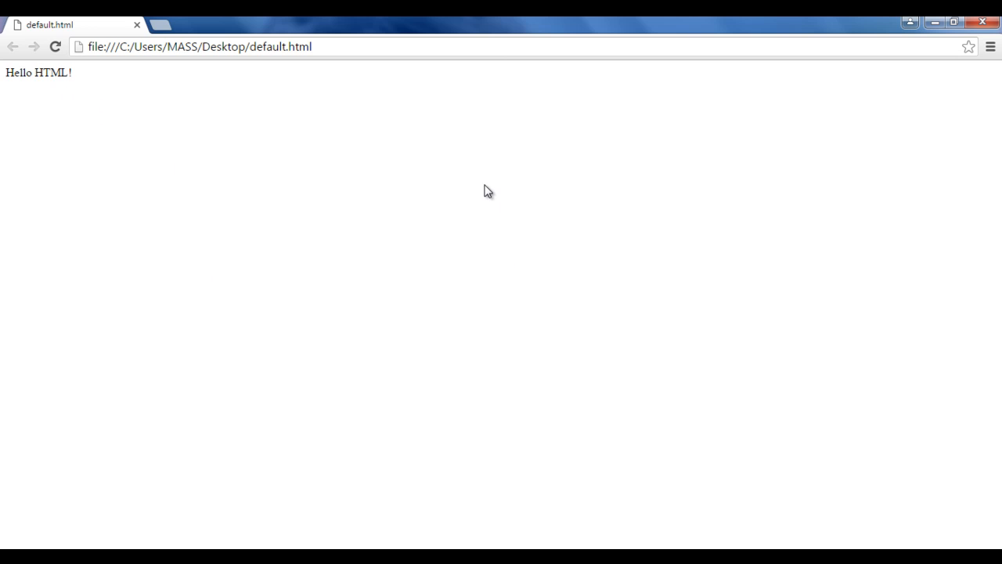
mouse_move(677, 181)
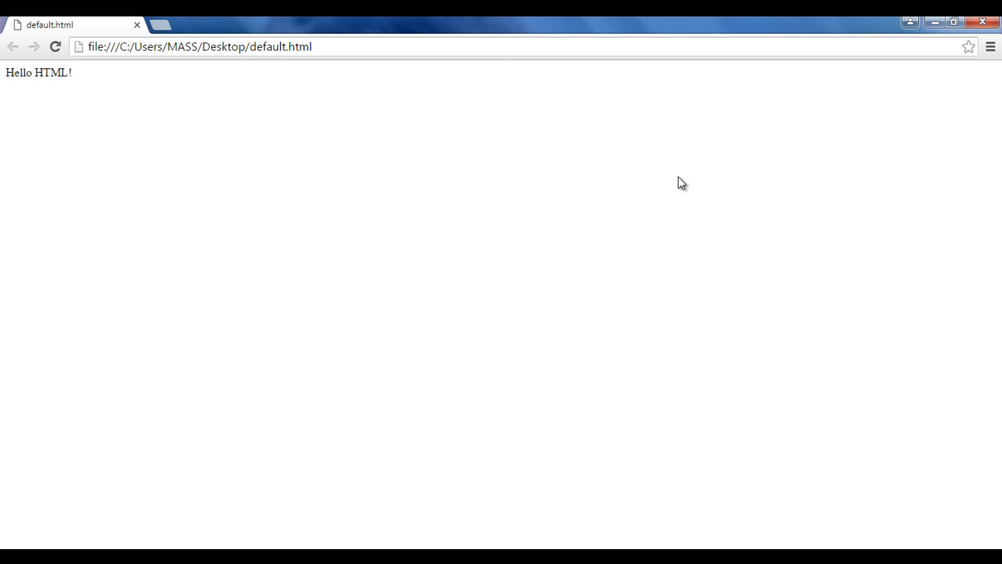
mouse_move(955, 137)
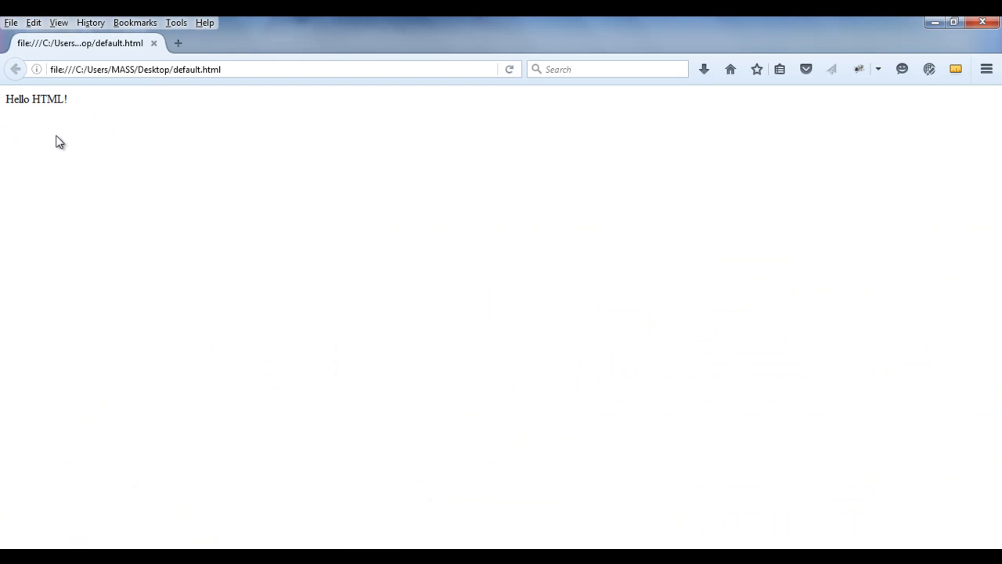
mouse_move(112, 122)
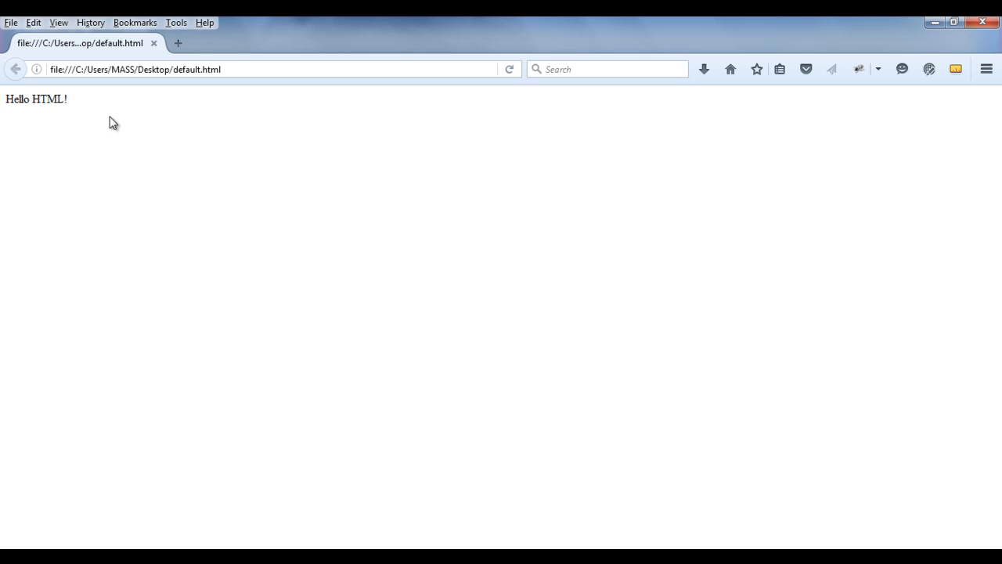
mouse_move(17, 123)
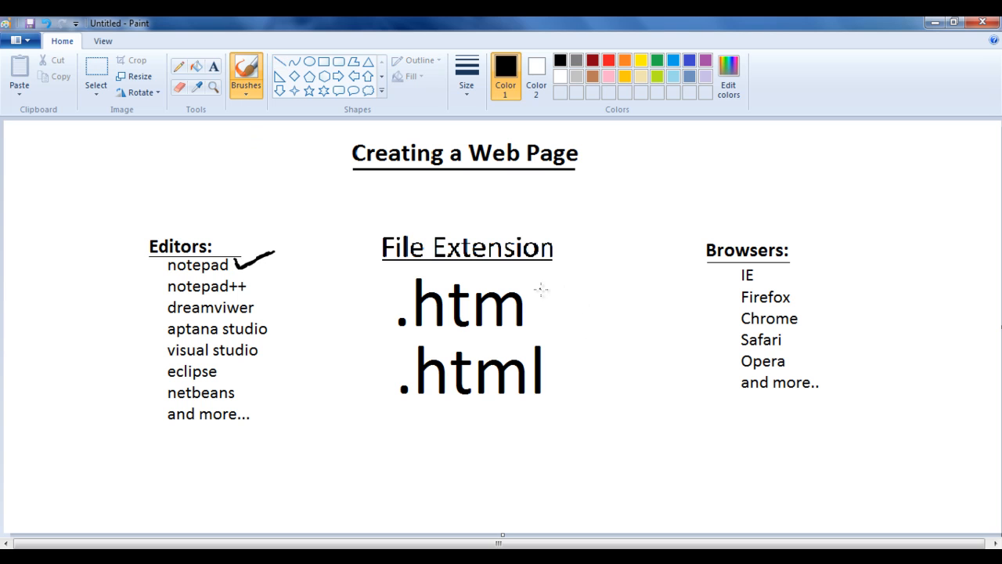
Brush a bracket beside .htm/.html with an arrow to Browsers, then minimize Paint.
drag(556, 337, 571, 415)
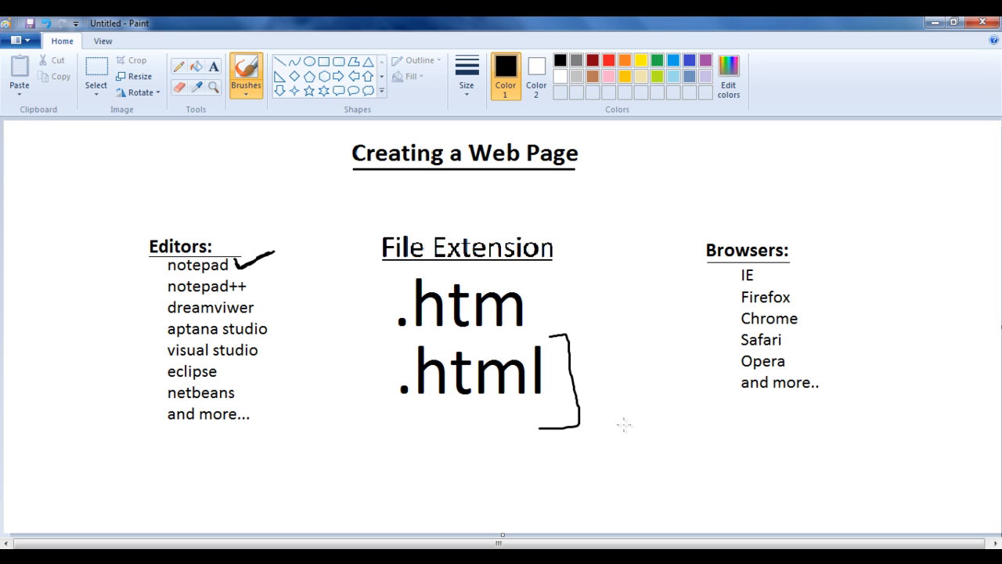
drag(571, 368, 705, 294)
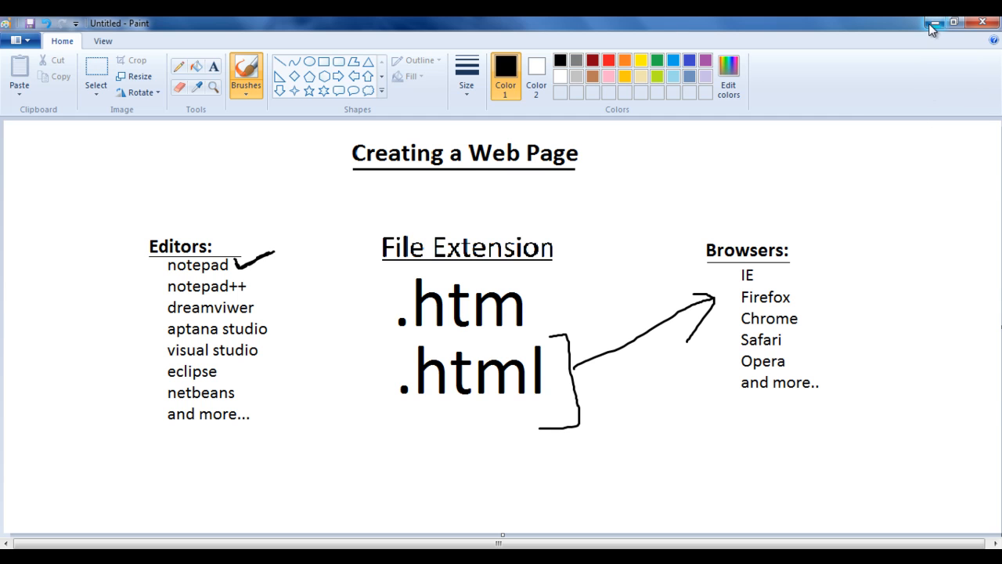
click(929, 28)
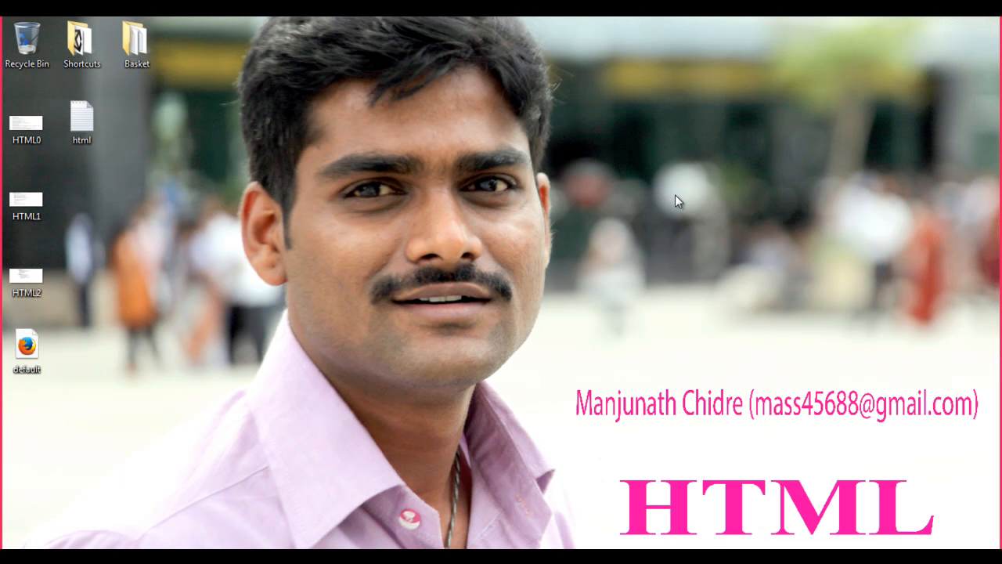